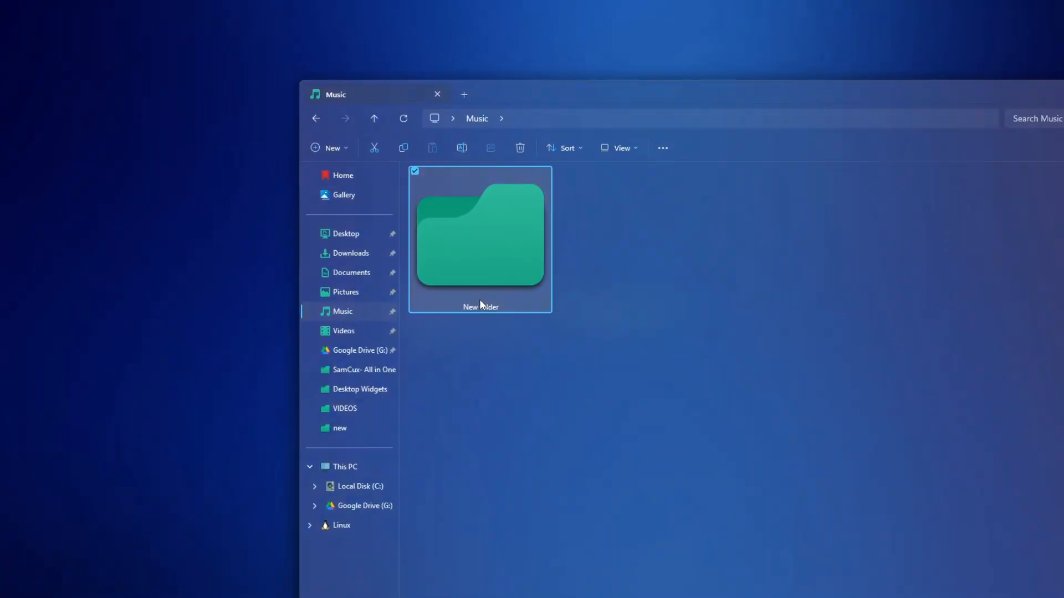
Step: Name the new Music folder 'Document', then type a test phrase containing 'moeny' in Notepad
{"action": "type", "text": "D"}
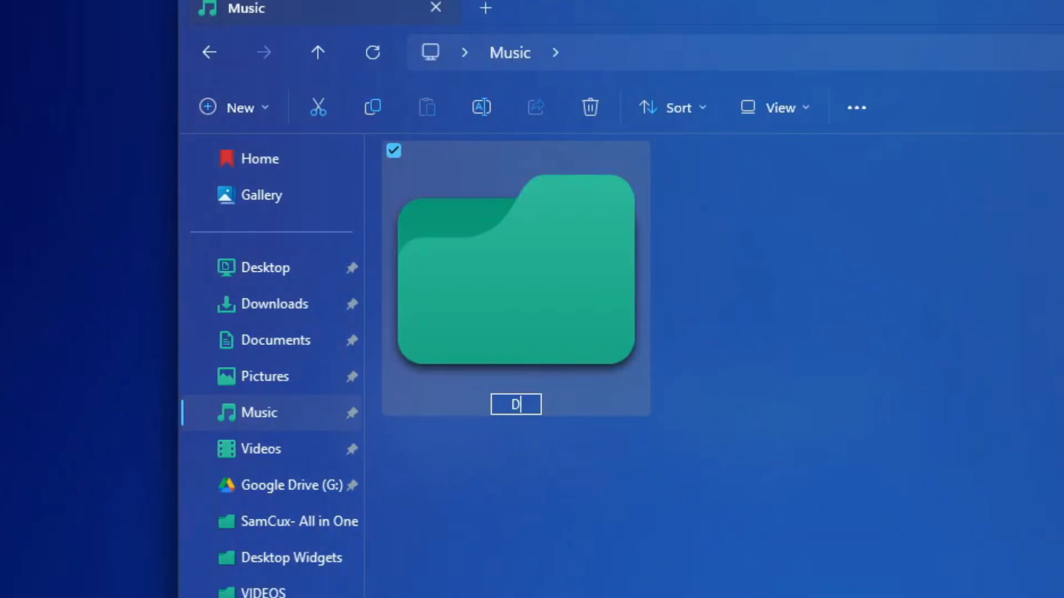
{"action": "type", "text": "ocument"}
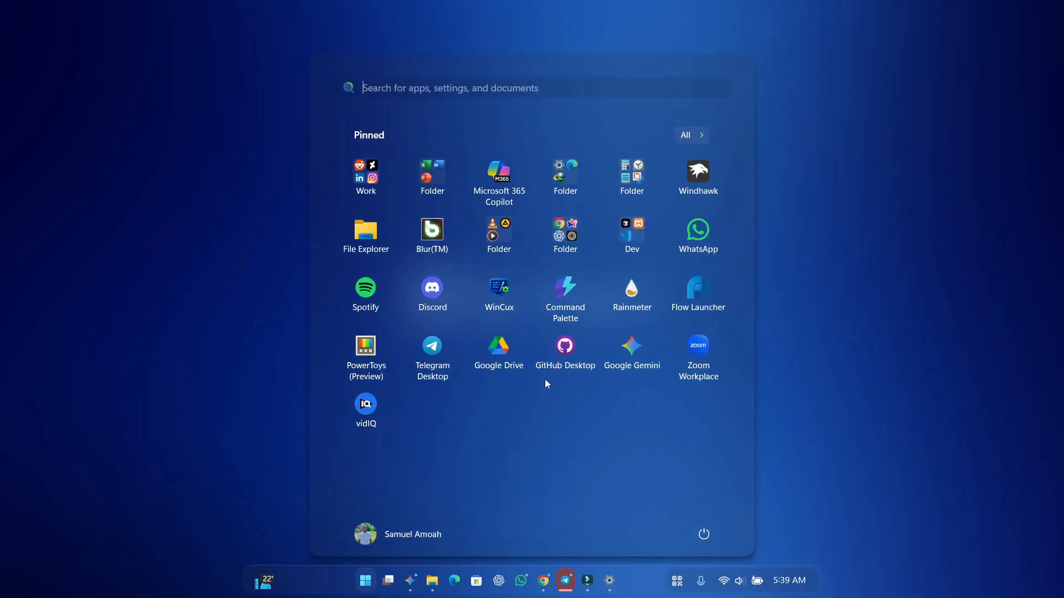
{"action": "type", "text": "moeny"}
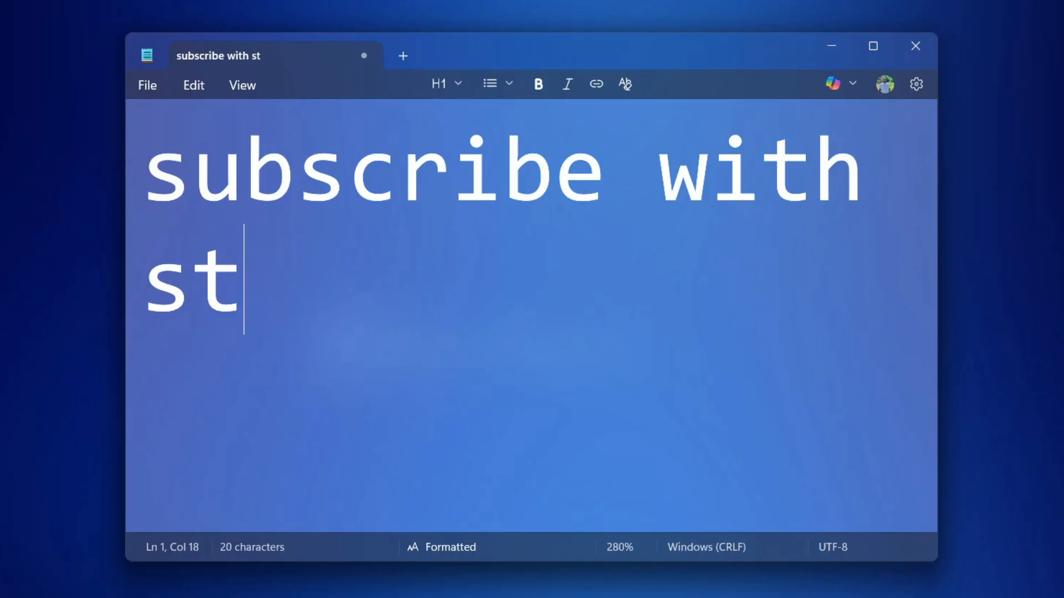
{"action": "type", "text": "yle"}
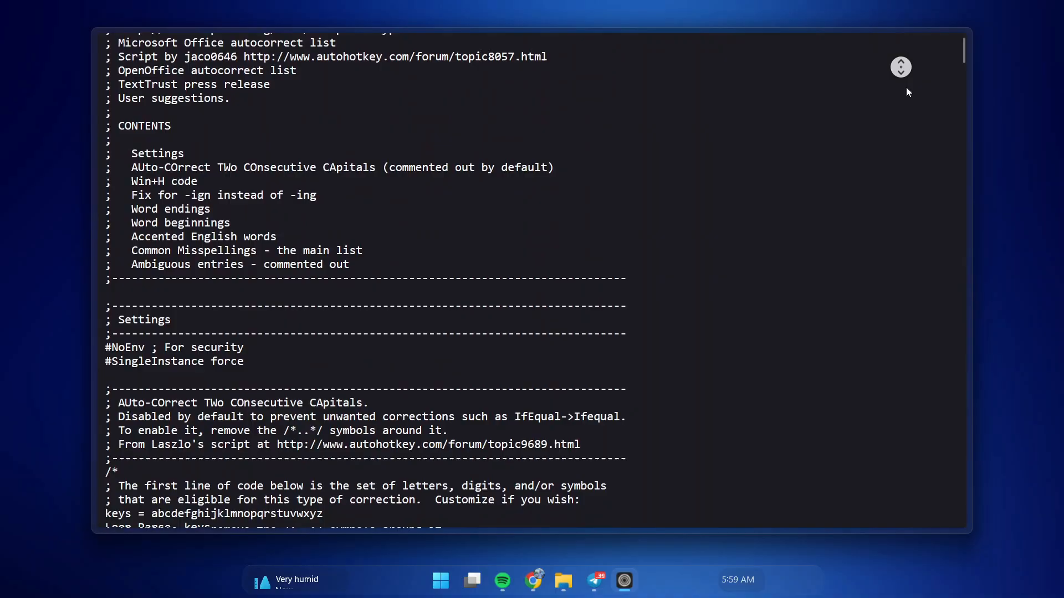
Step: Review the AutoCorrect script, then install AutoHotkey with Express Installation from the desktop setup file
{"action": "scroll", "scroll_direction": "down", "scroll_amount": 3}
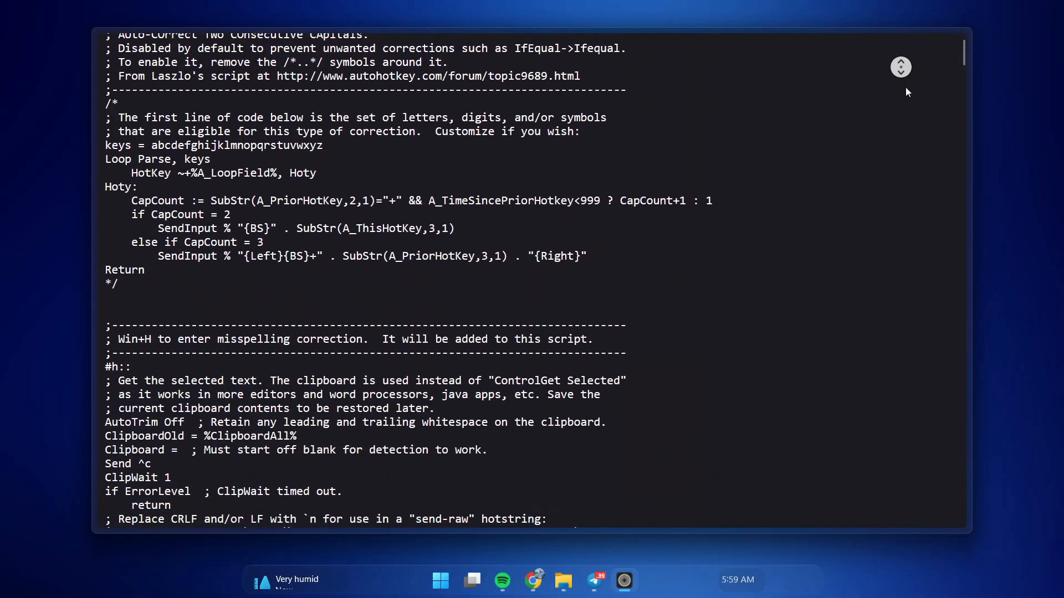
{"action": "scroll", "scroll_direction": "down", "scroll_amount": 3}
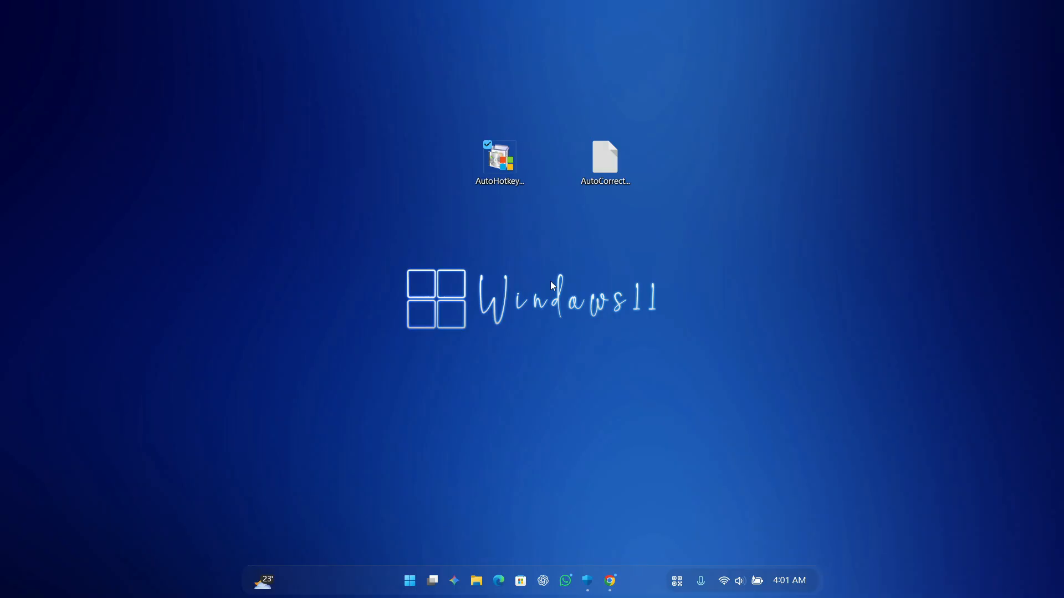
{"action": "left_click", "coordinate": [499, 159]}
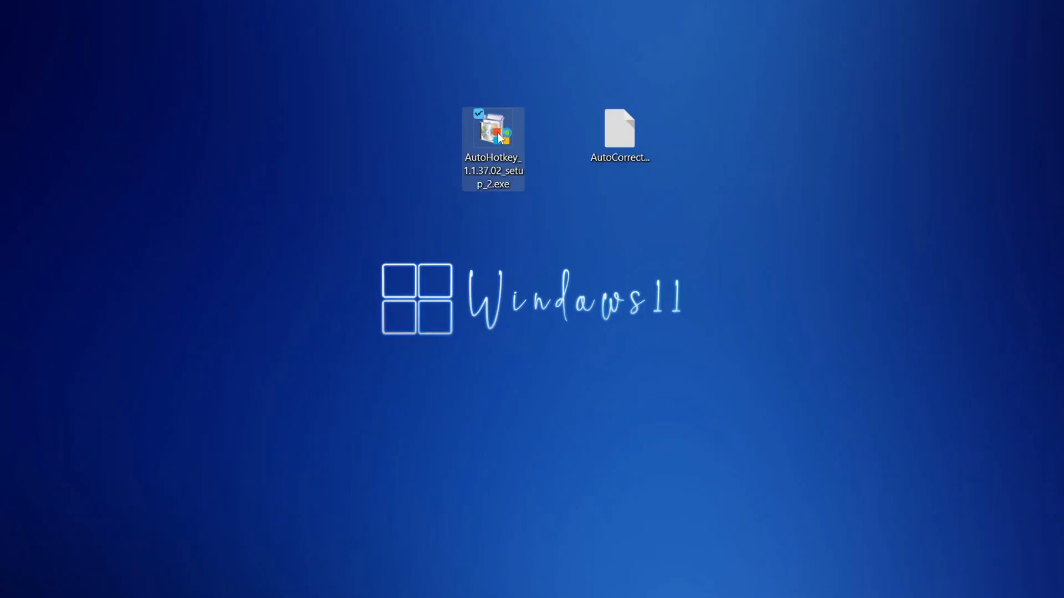
{"action": "double_click", "coordinate": [493, 130]}
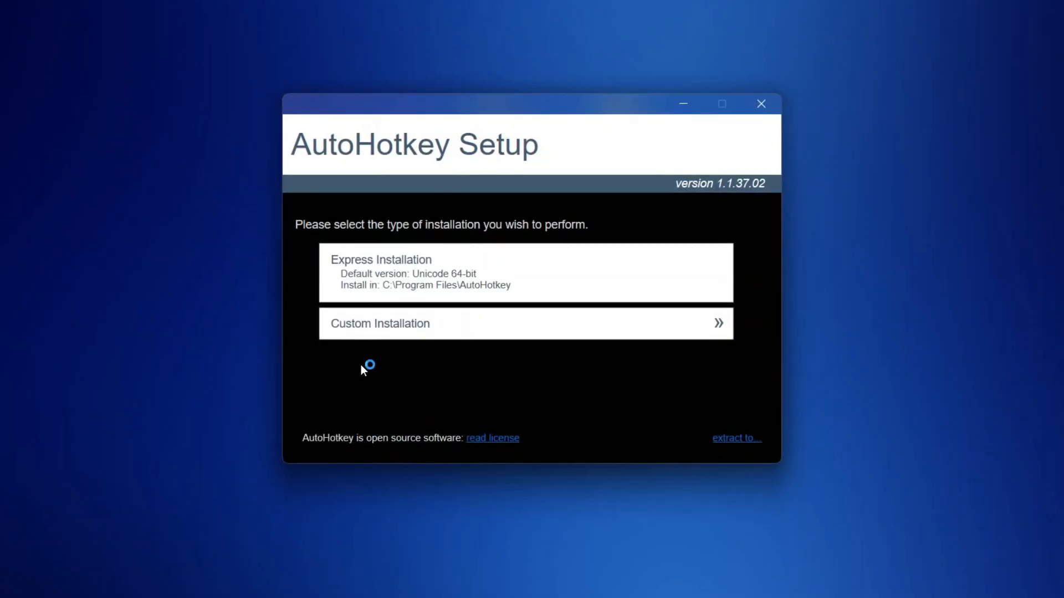
{"action": "left_click", "coordinate": [525, 272]}
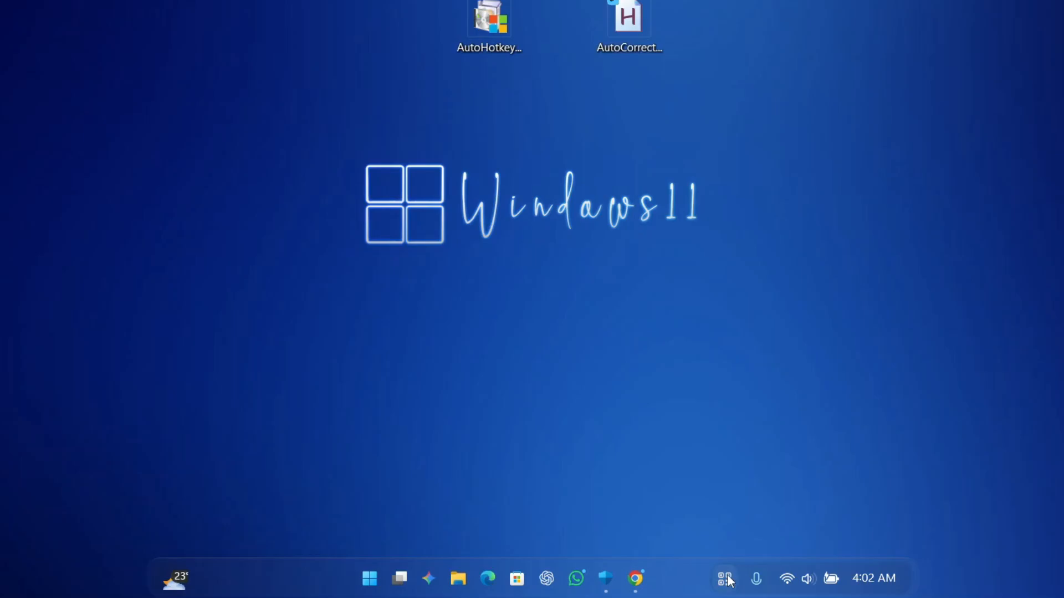
Step: Confirm AutoCorrect.ahk is running in the tray, then type 'to the pack and then came bc'
{"action": "left_click", "coordinate": [725, 578]}
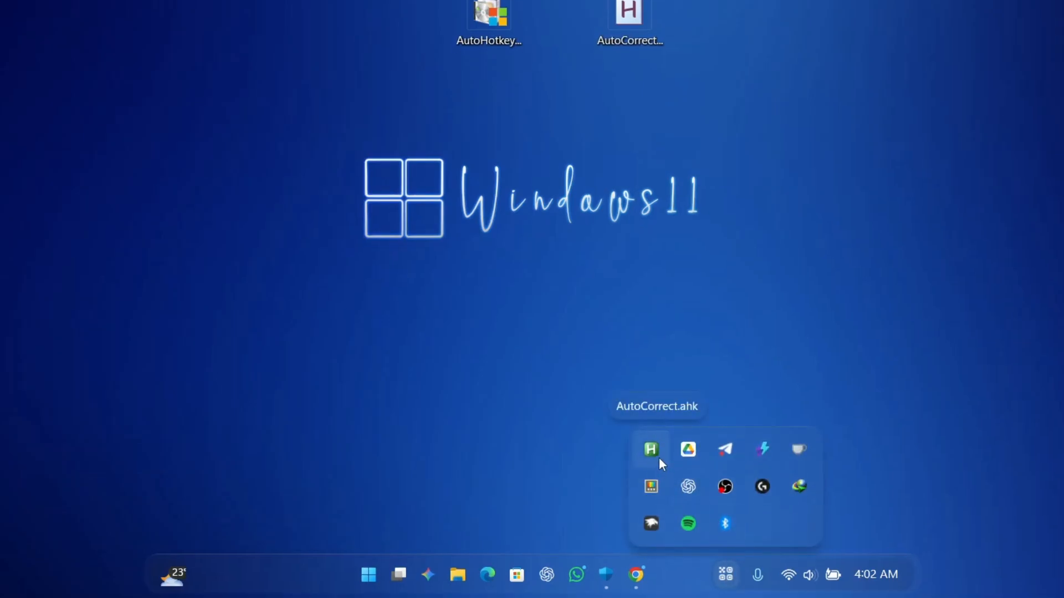
{"action": "mouse_move", "coordinate": [504, 417]}
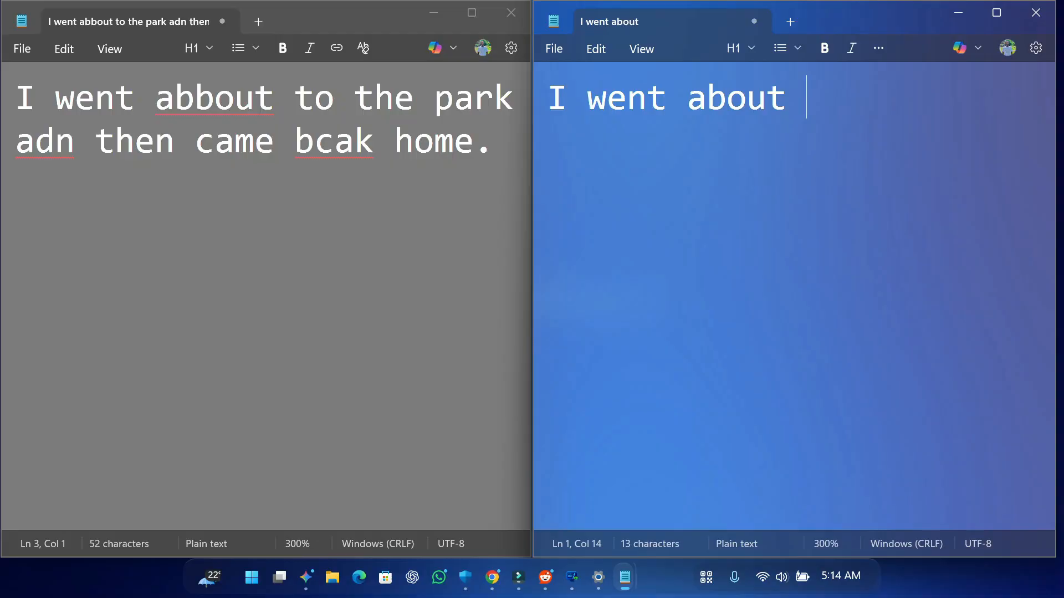
{"action": "type", "text": "to the pack"}
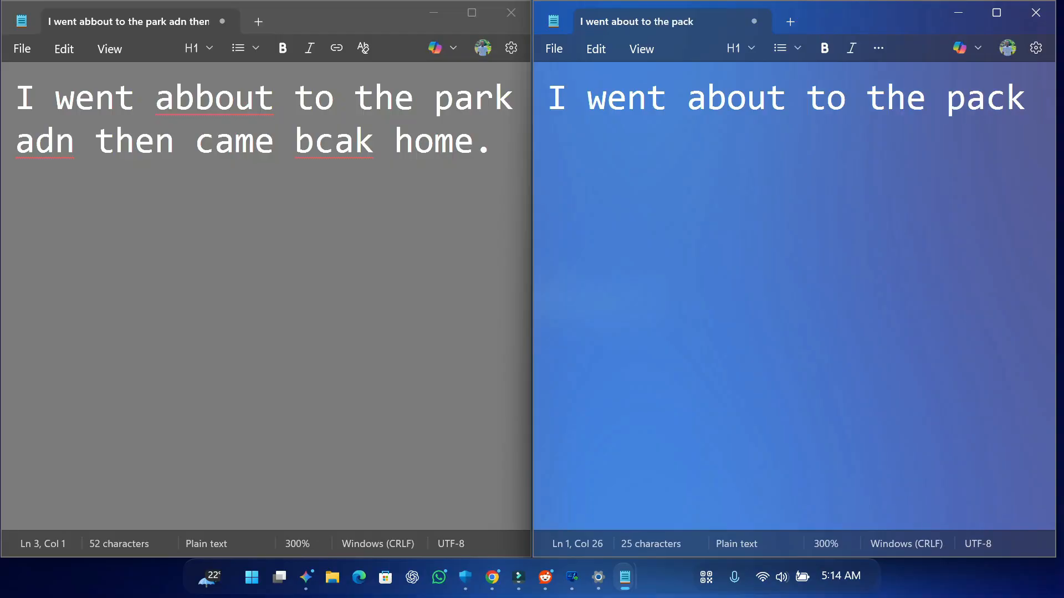
{"action": "type", "text": "and then"}
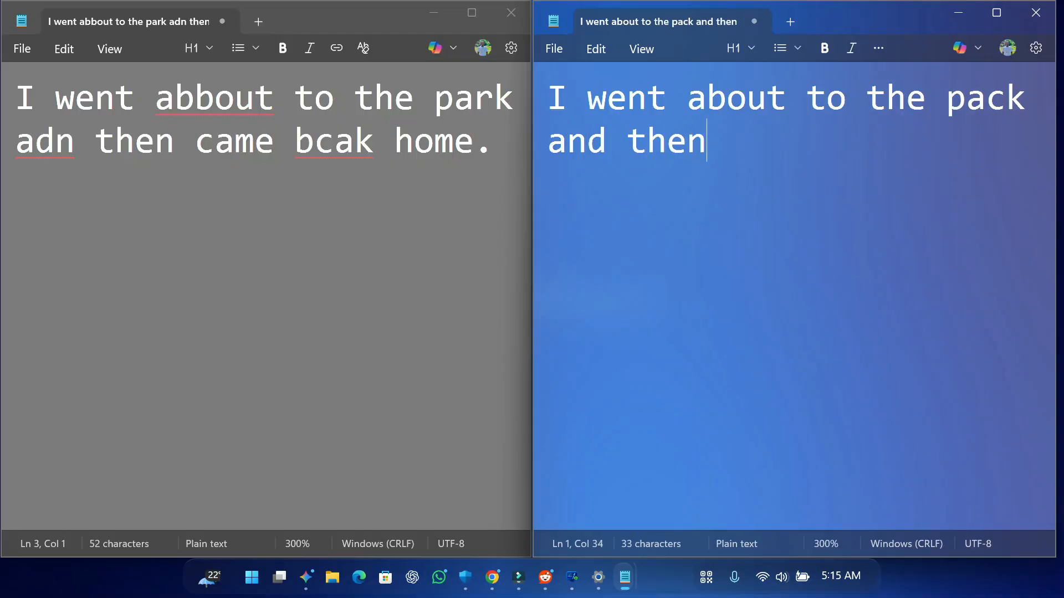
{"action": "type", "text": "came bc"}
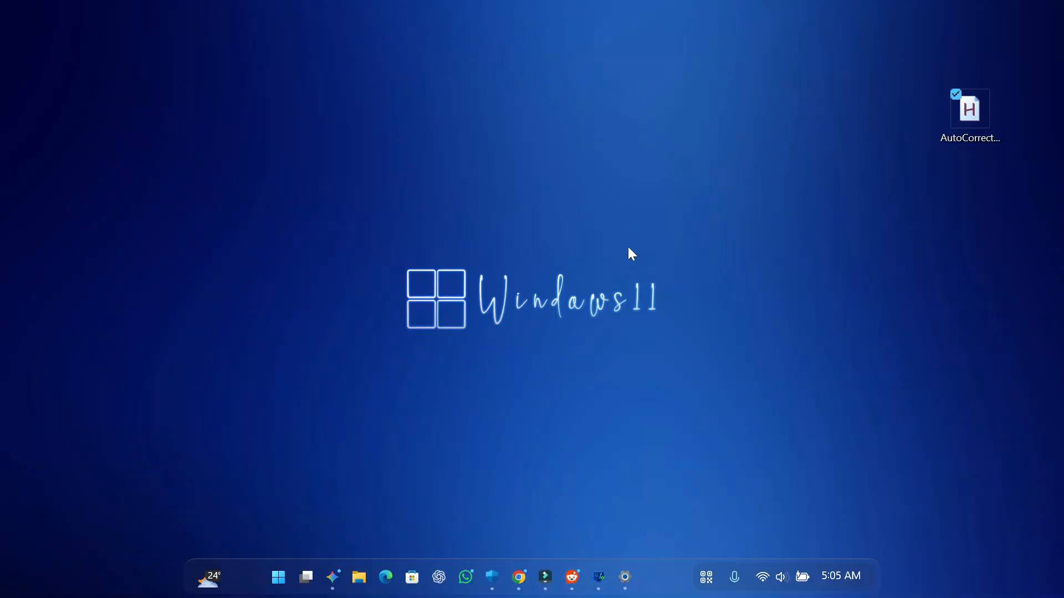
{"action": "mouse_move", "coordinate": [642, 240]}
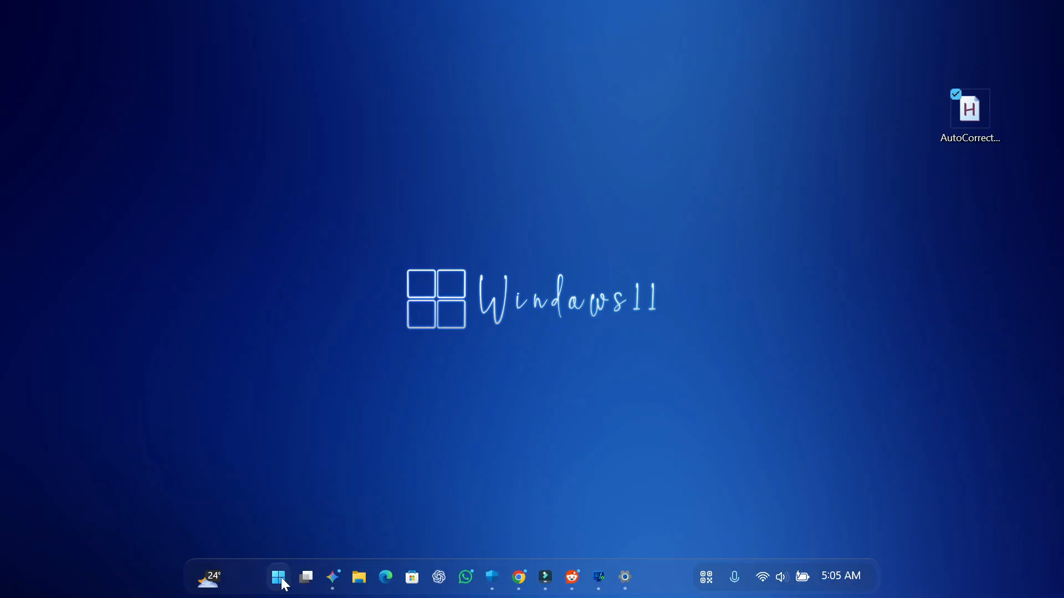
Step: Run shell:startup to open the Startup folder holding AutoCorrect.ahk
{"action": "right_click", "coordinate": [278, 577]}
{"action": "type", "text": "shell:startup"}
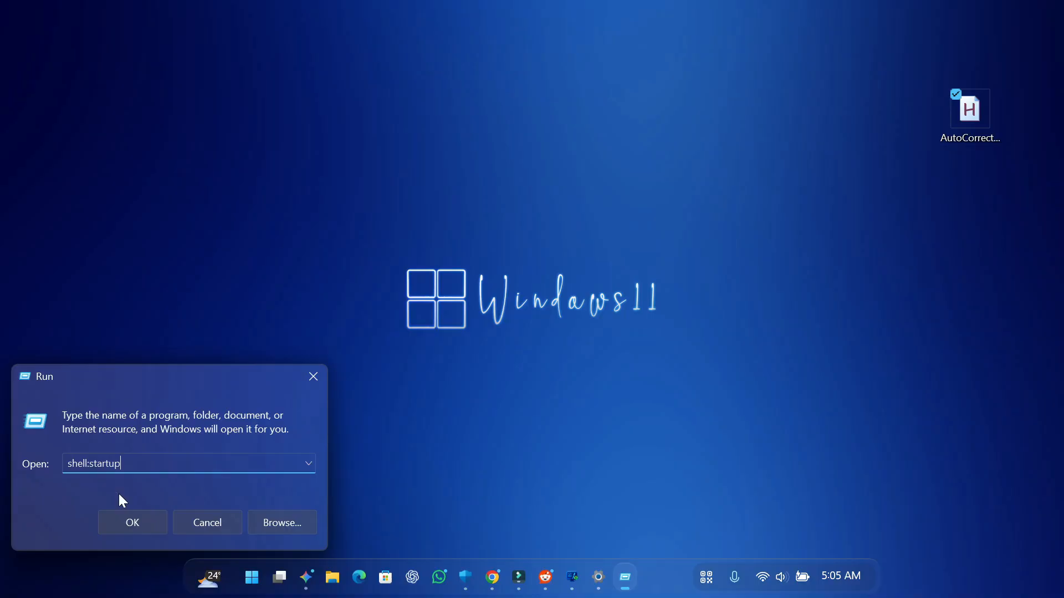
{"action": "left_click", "coordinate": [132, 523]}
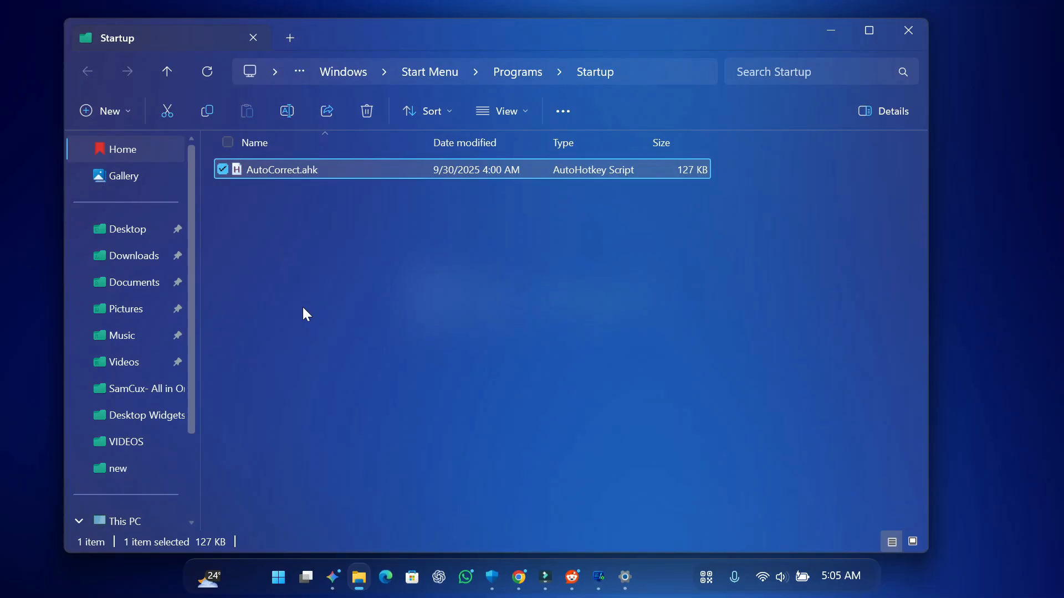
{"action": "mouse_move", "coordinate": [296, 206]}
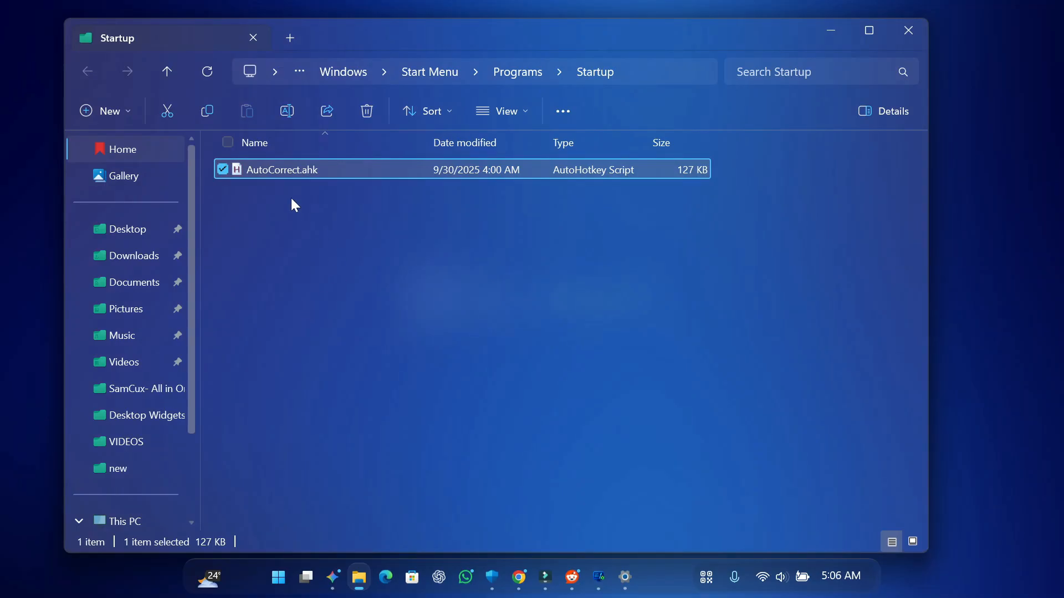
{"action": "mouse_move", "coordinate": [1049, 39]}
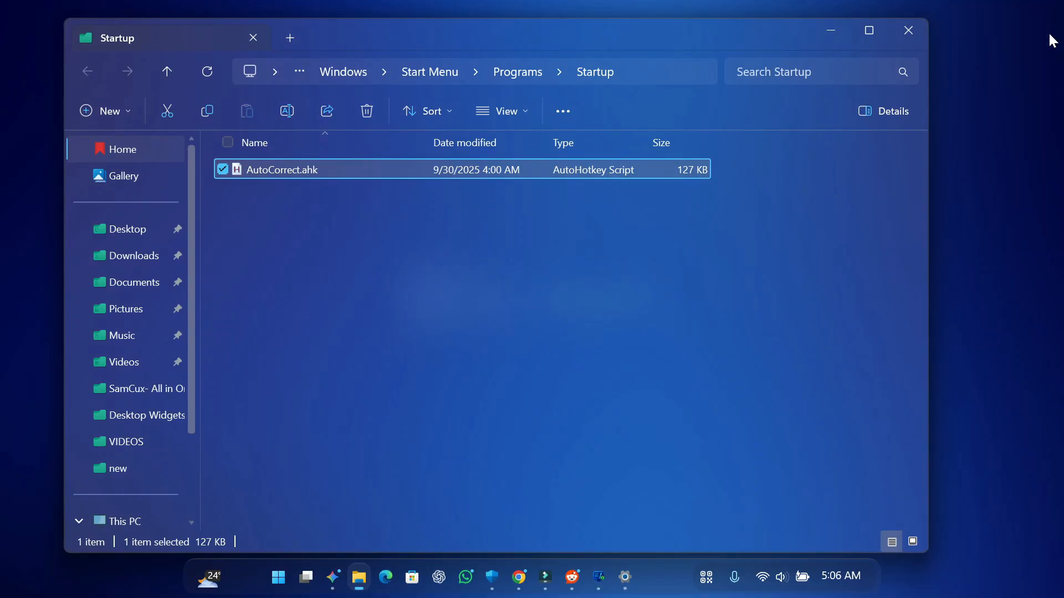
Step: Launch Windhawk and browse the installed mods, such as Better file sizes
{"action": "left_click", "coordinate": [908, 31]}
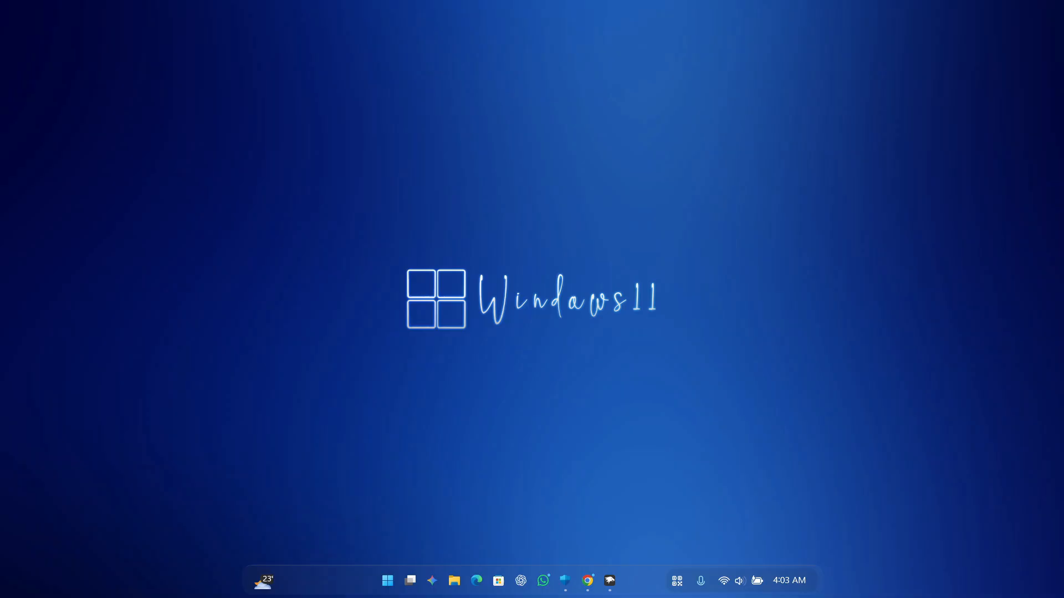
{"action": "left_click", "coordinate": [609, 581]}
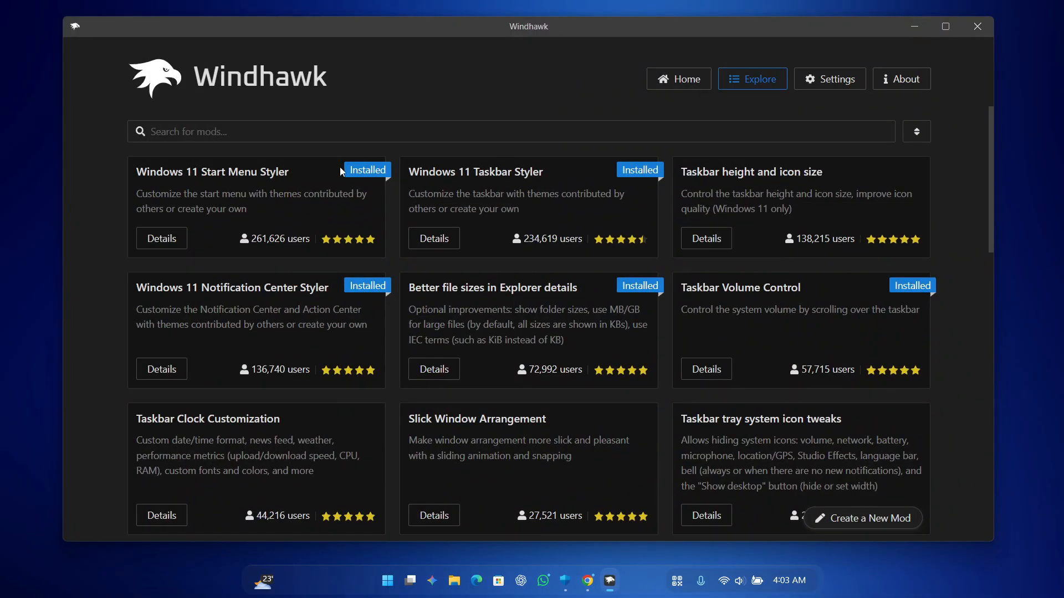
{"action": "scroll", "scroll_direction": "down", "scroll_amount": 3}
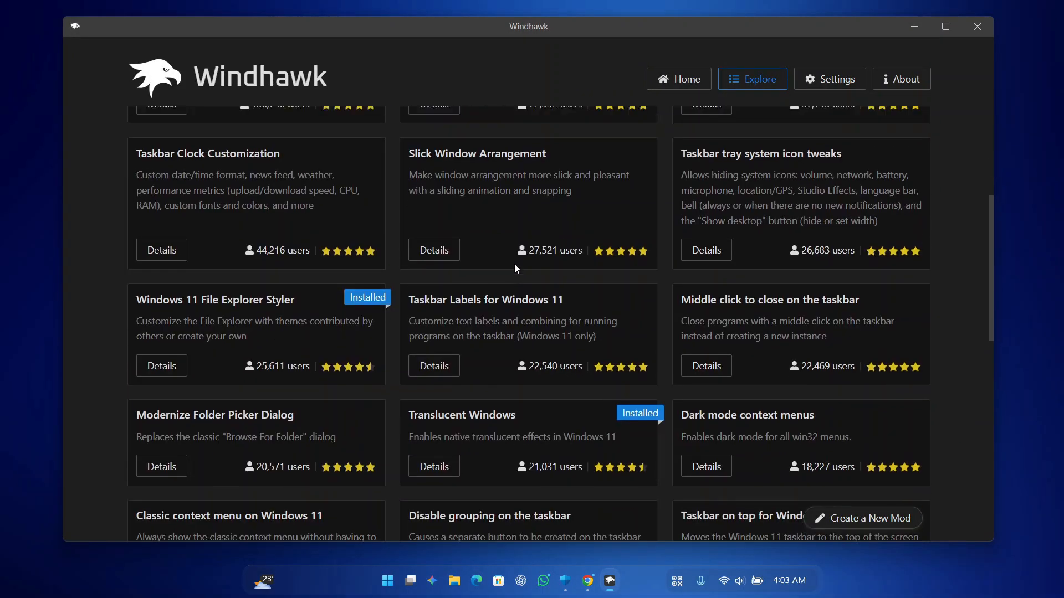
{"action": "left_click", "coordinate": [678, 79]}
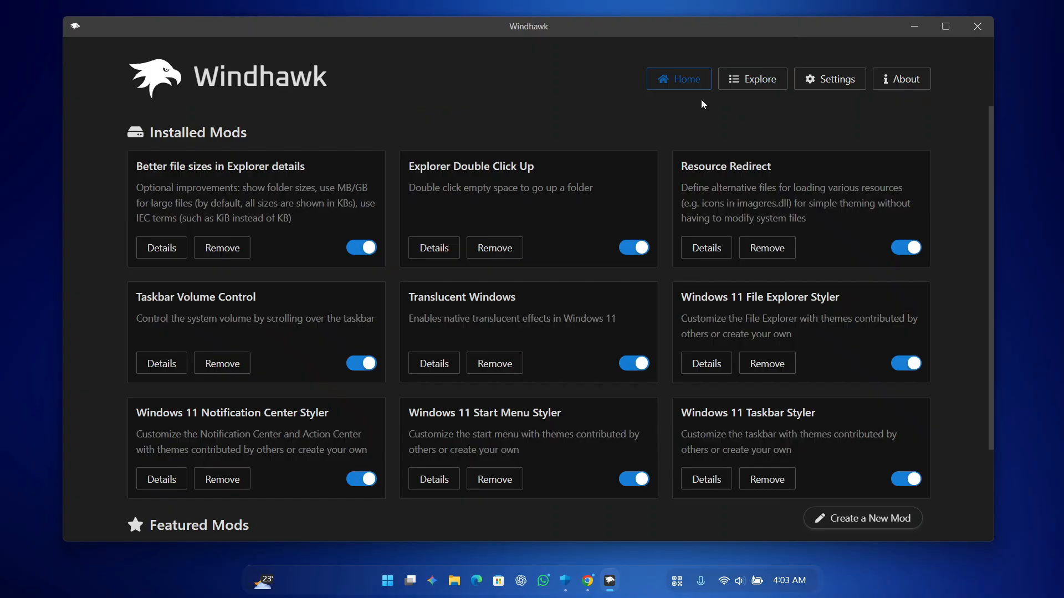
{"action": "scroll", "scroll_direction": "down", "scroll_amount": 3}
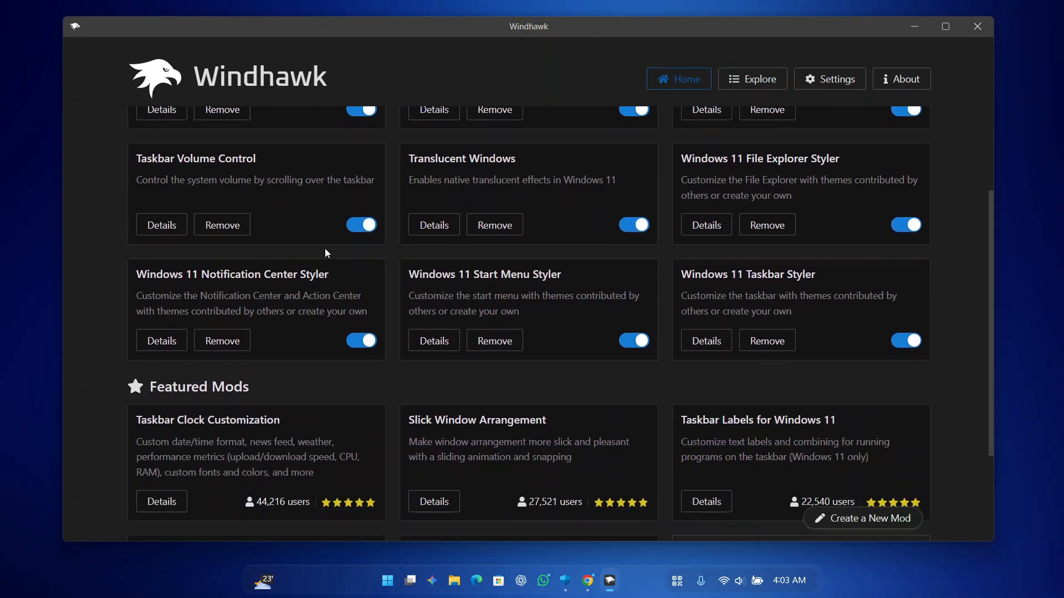
{"action": "scroll", "scroll_direction": "up", "scroll_amount": 3}
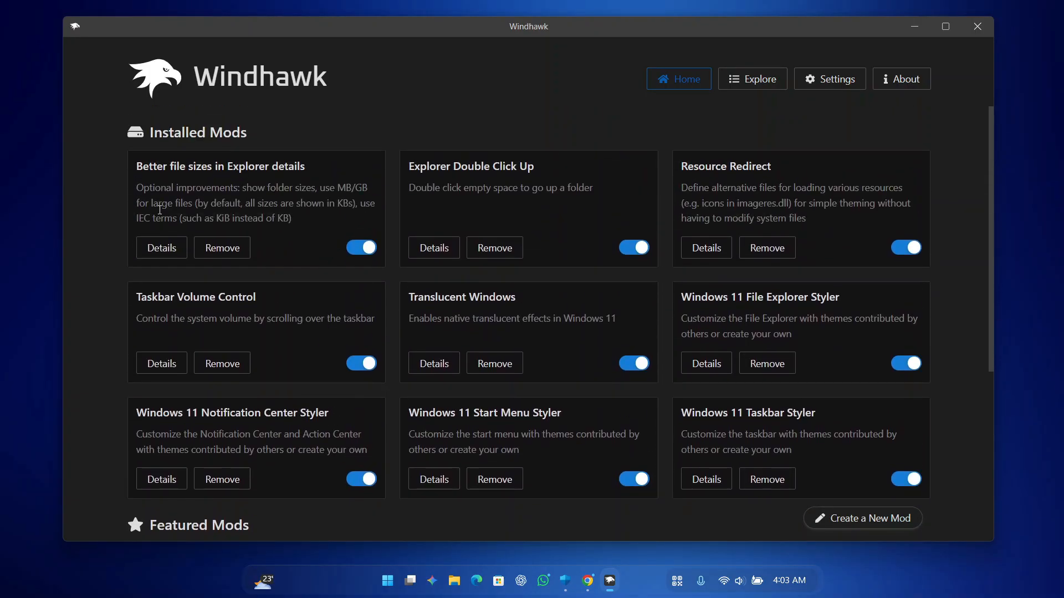
{"action": "double_click", "coordinate": [196, 166]}
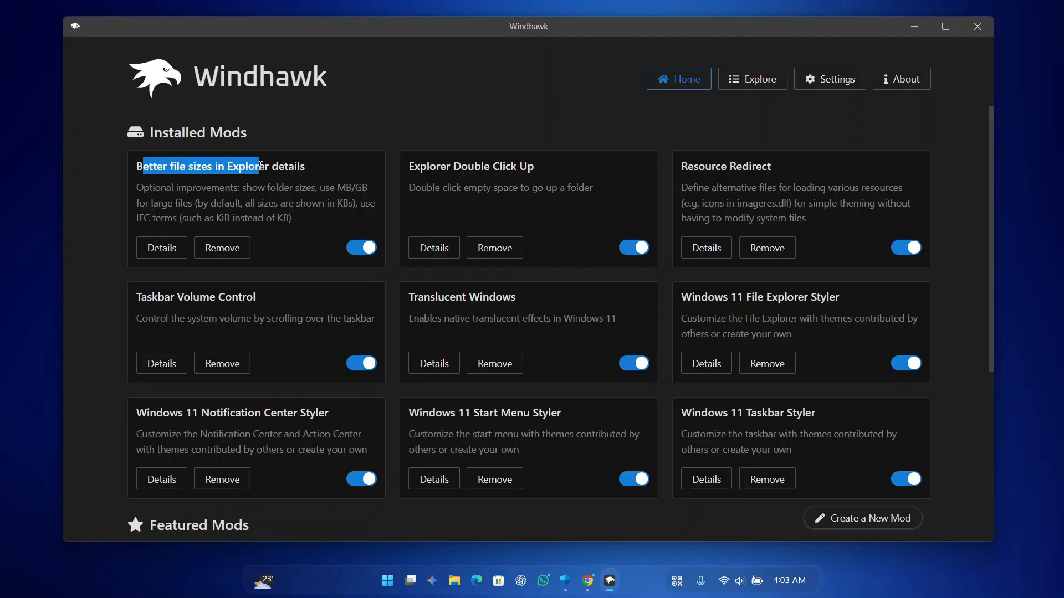
{"action": "left_click", "coordinate": [301, 173]}
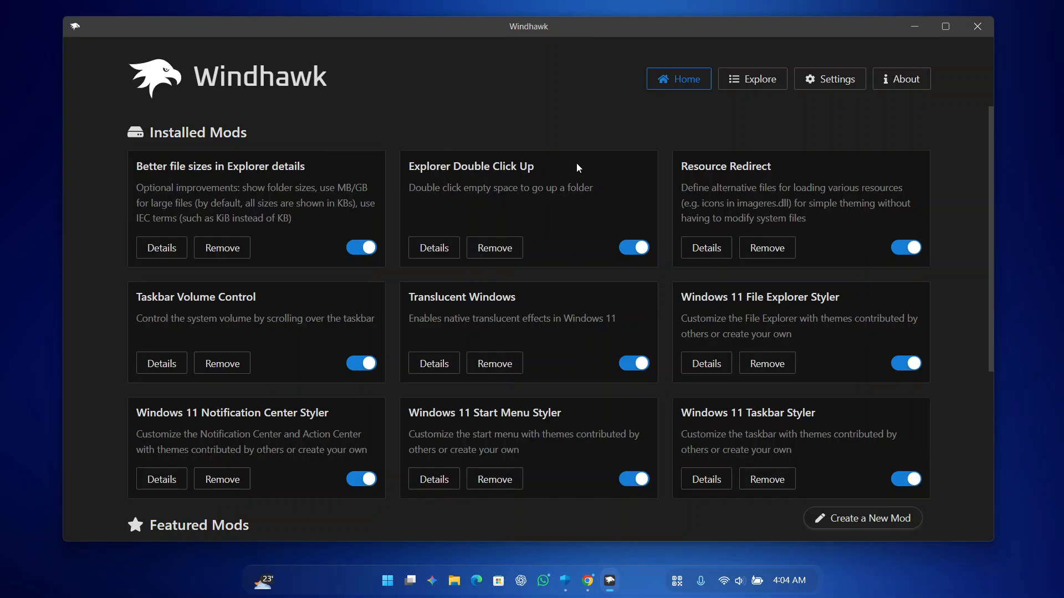
{"action": "mouse_move", "coordinate": [505, 220]}
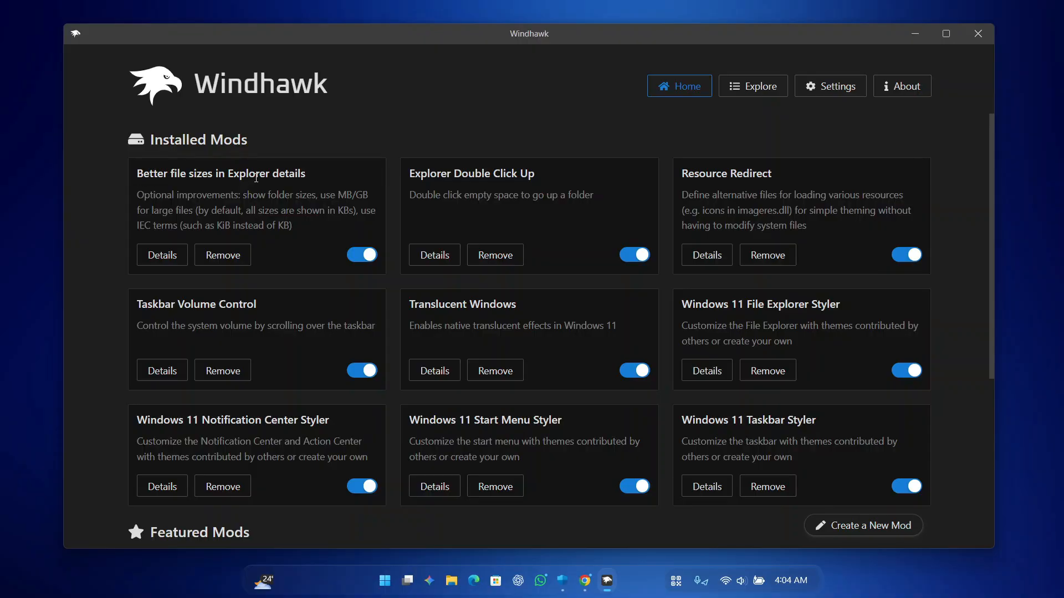
{"action": "mouse_move", "coordinate": [433, 178]}
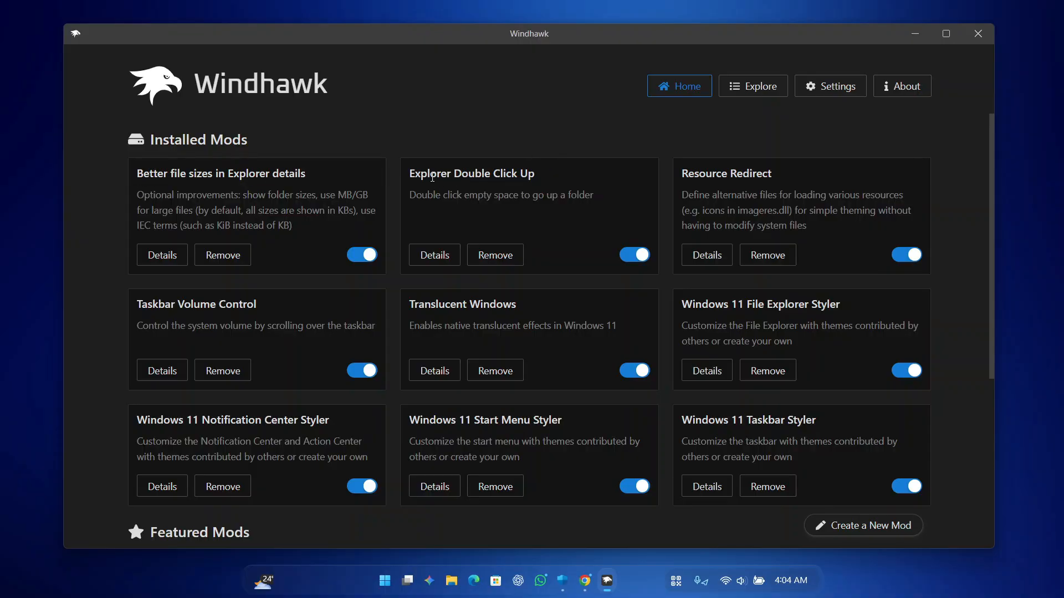
Step: Inspect the Explorer Double Click Up mod, then open the Explore catalogue
{"action": "double_click", "coordinate": [471, 173]}
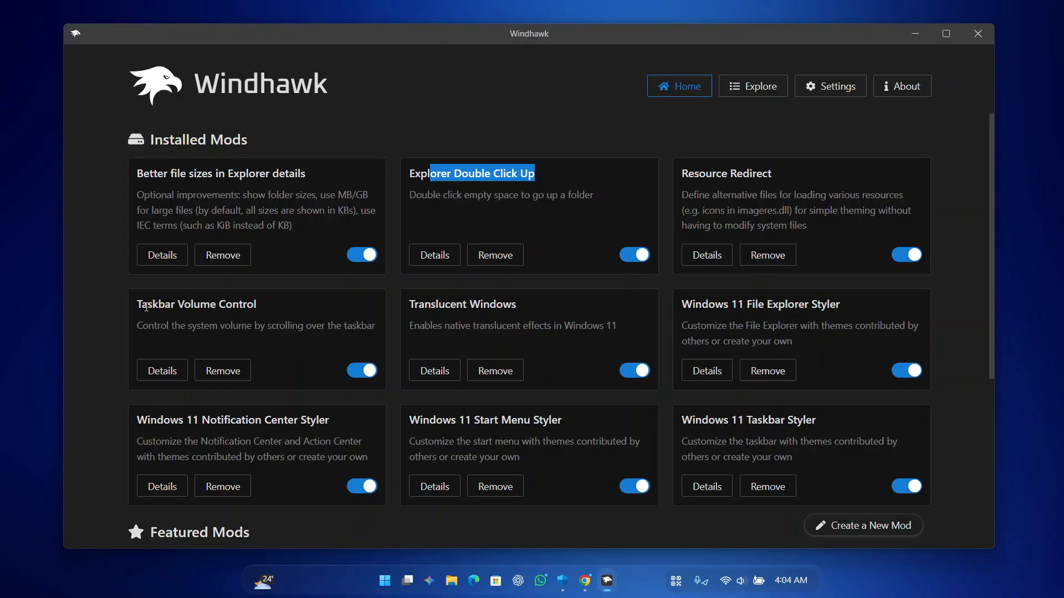
{"action": "double_click", "coordinate": [451, 304]}
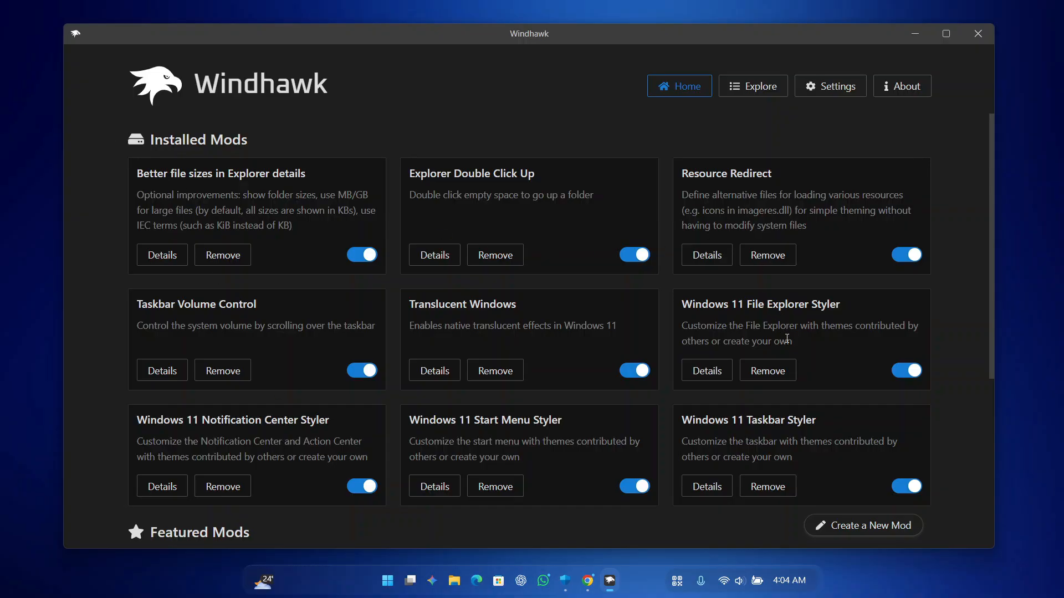
{"action": "mouse_move", "coordinate": [220, 191]}
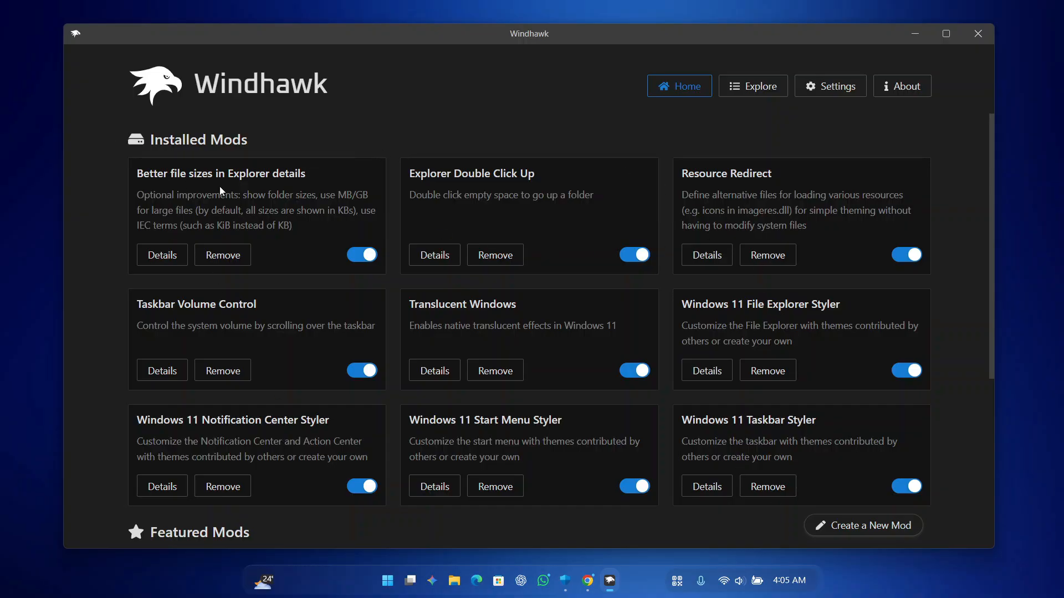
{"action": "left_click", "coordinate": [753, 86]}
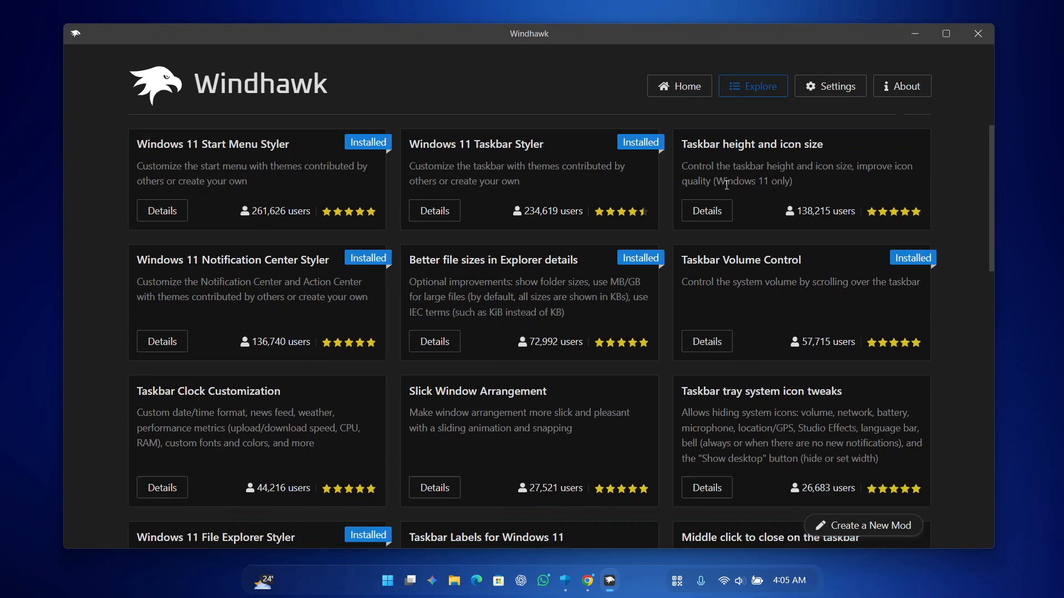
{"action": "left_click", "coordinate": [678, 86]}
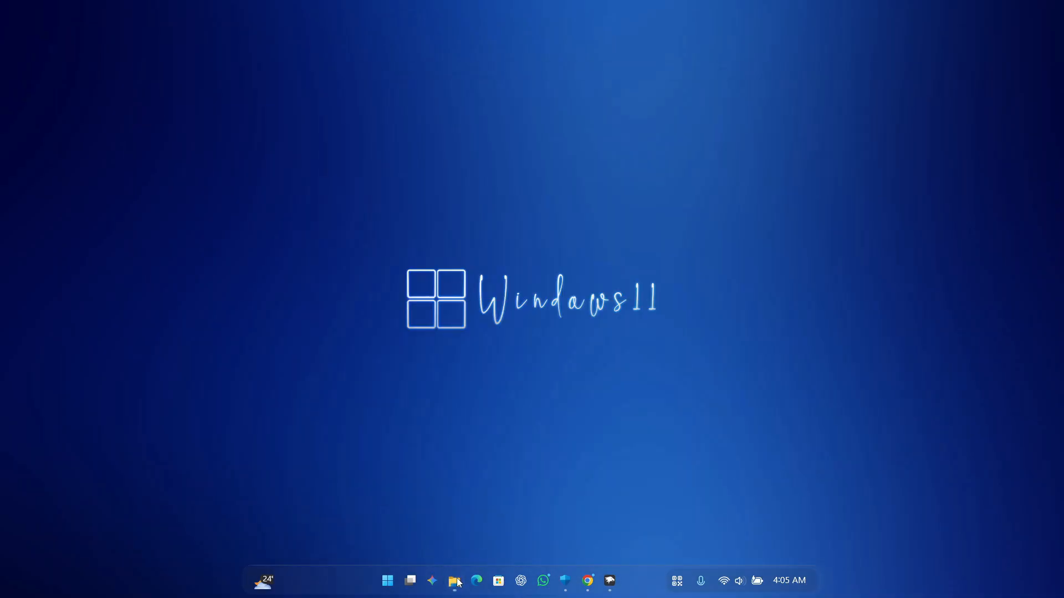
Step: Open and close This PC, then show the Start menu's pinned apps
{"action": "left_click", "coordinate": [454, 580]}
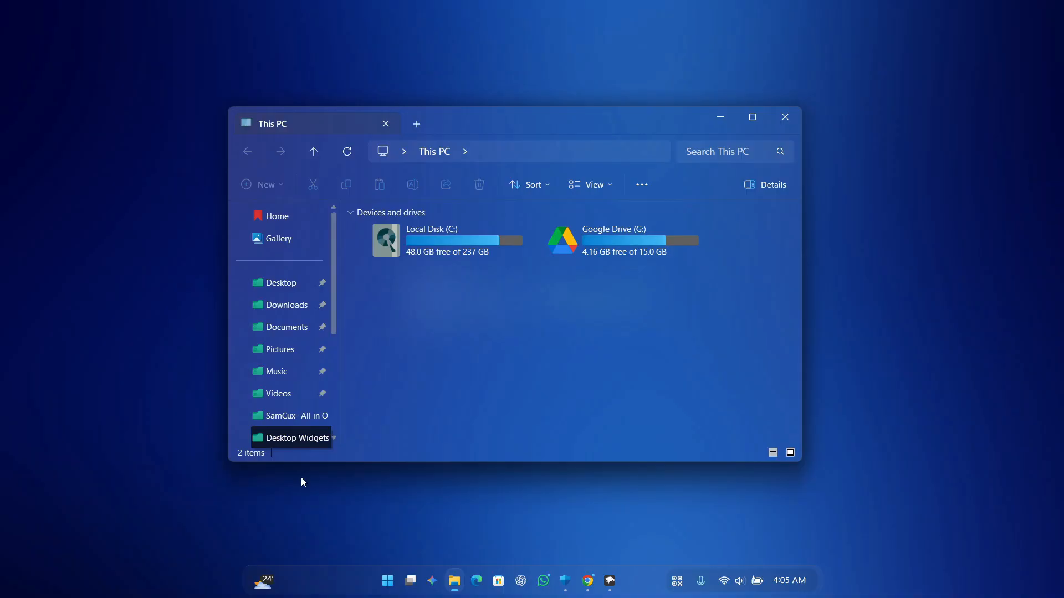
{"action": "left_click", "coordinate": [387, 580]}
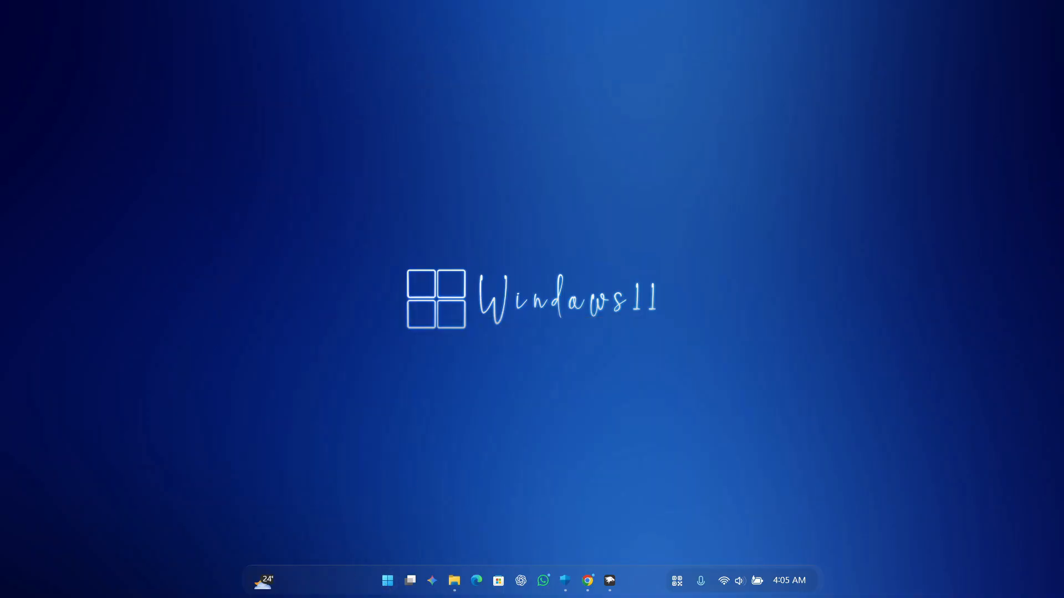
{"action": "left_click", "coordinate": [387, 580]}
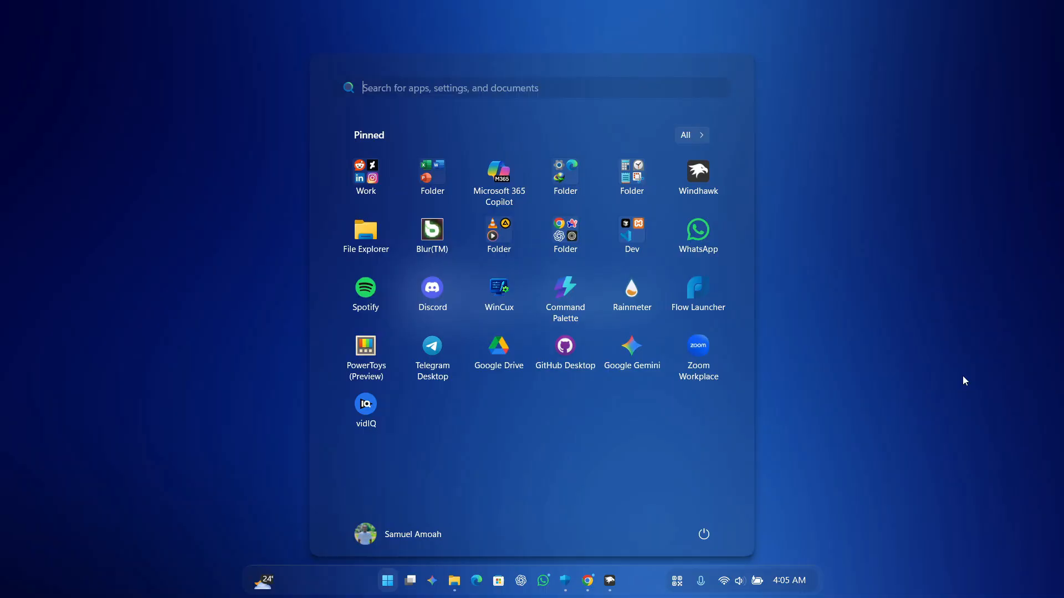
{"action": "mouse_move", "coordinate": [508, 290]}
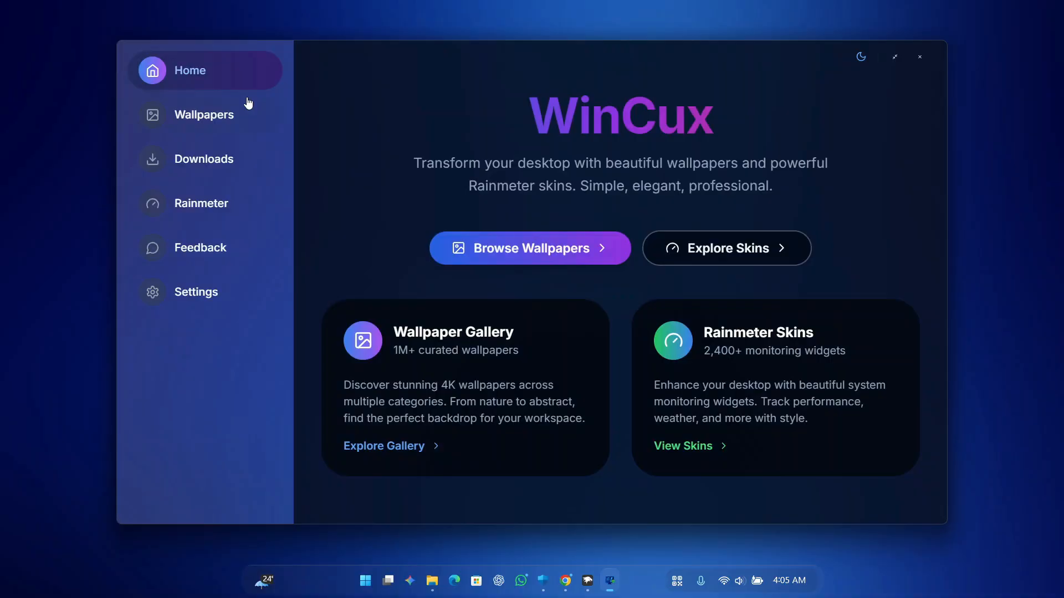
Step: Browse the Wallpapers gallery and apply the palm-tree street scene with the parked car
{"action": "left_click", "coordinate": [203, 115]}
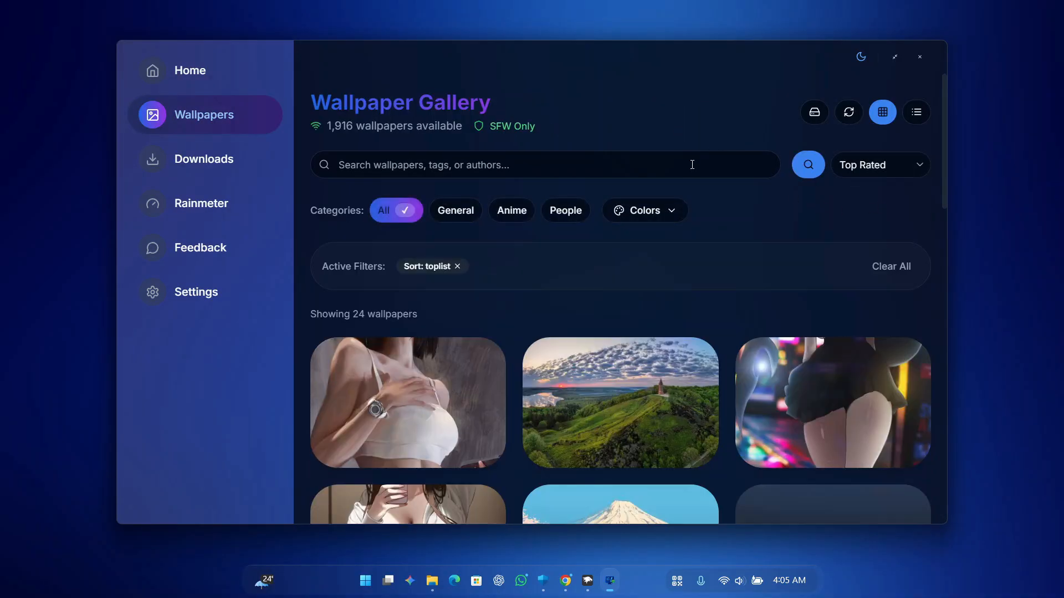
{"action": "scroll", "scroll_direction": "down", "scroll_amount": 3}
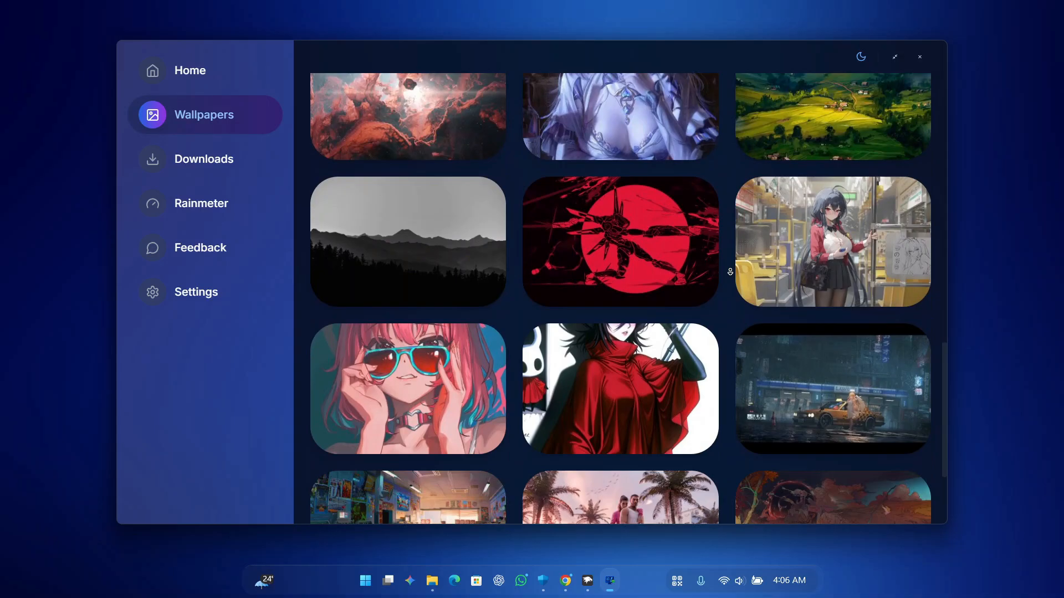
{"action": "scroll", "scroll_direction": "down", "scroll_amount": 3}
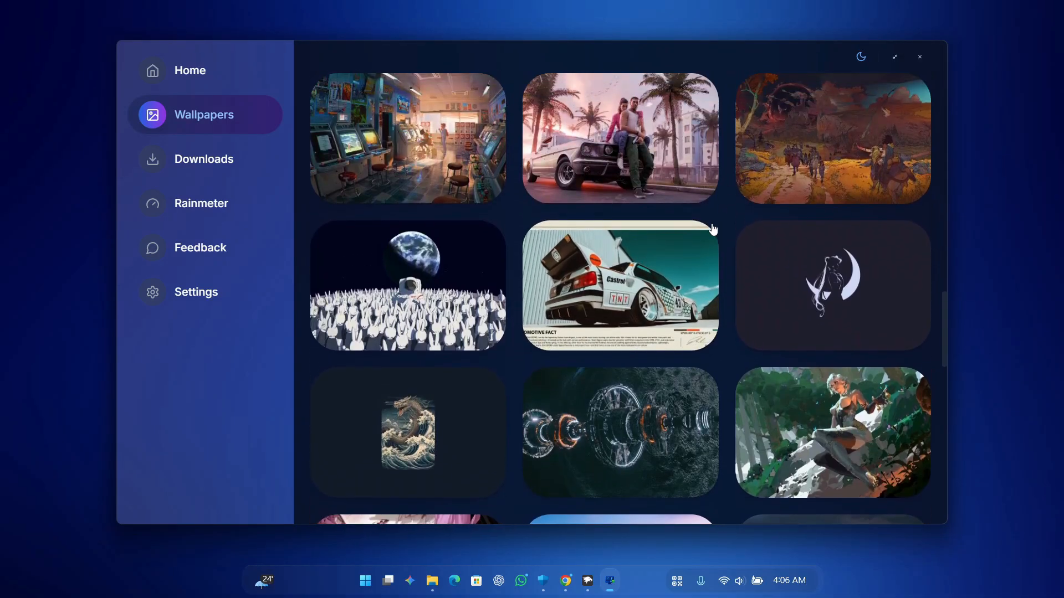
{"action": "scroll", "scroll_direction": "down", "scroll_amount": 3}
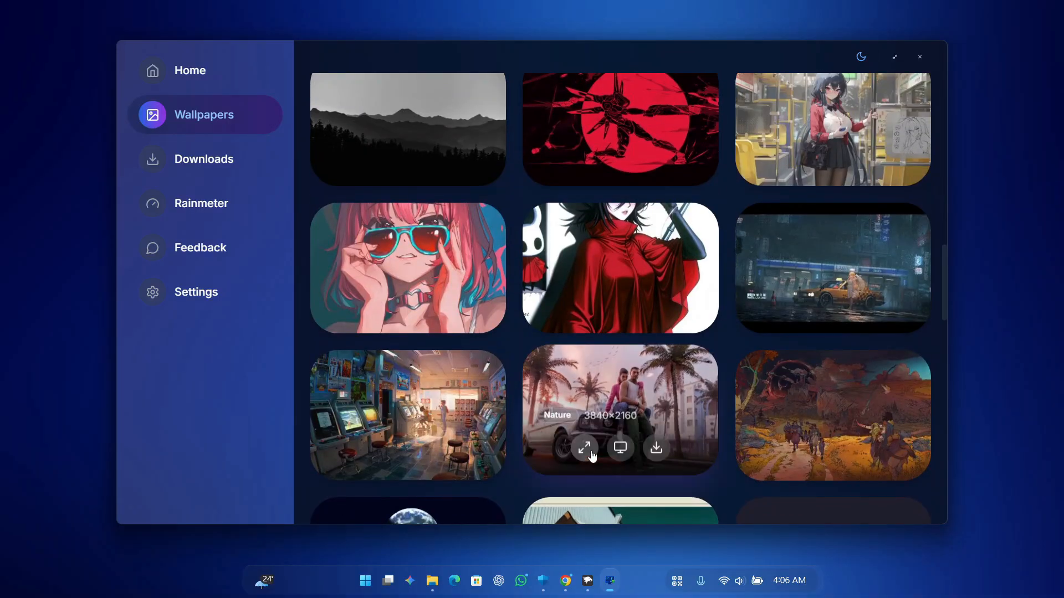
{"action": "left_click", "coordinate": [620, 447]}
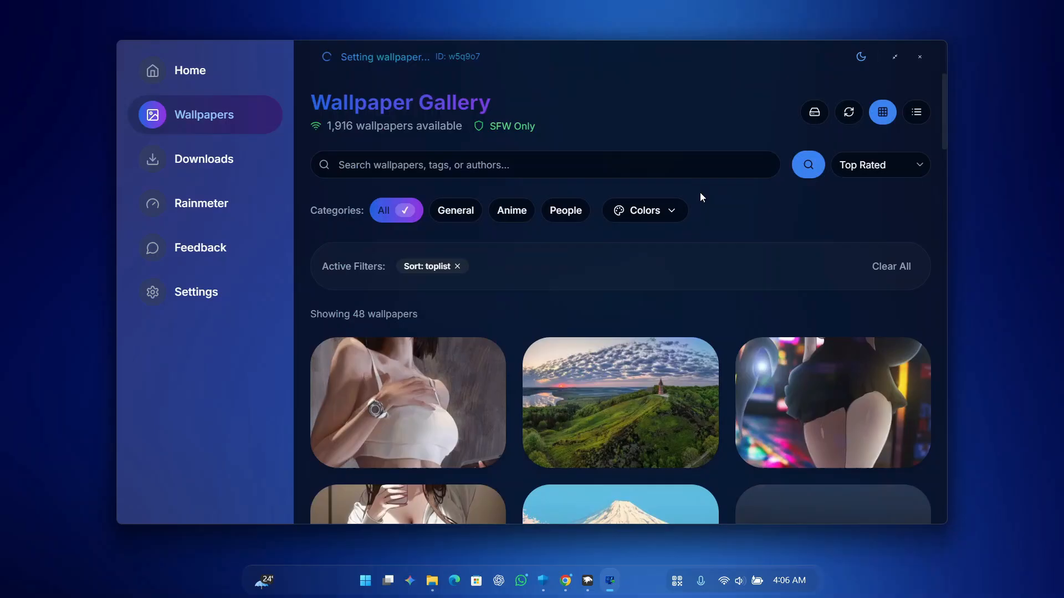
Step: Scroll the gallery, apply the misty mountain range photo, and go to Rainmeter skins
{"action": "scroll", "scroll_direction": "down", "scroll_amount": 3}
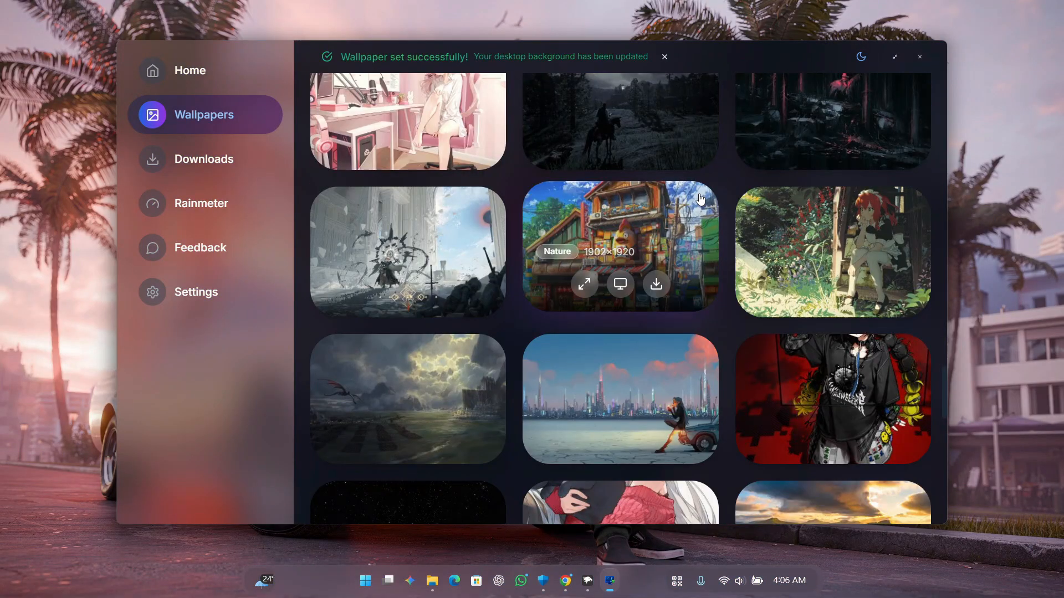
{"action": "scroll", "scroll_direction": "down", "scroll_amount": 3}
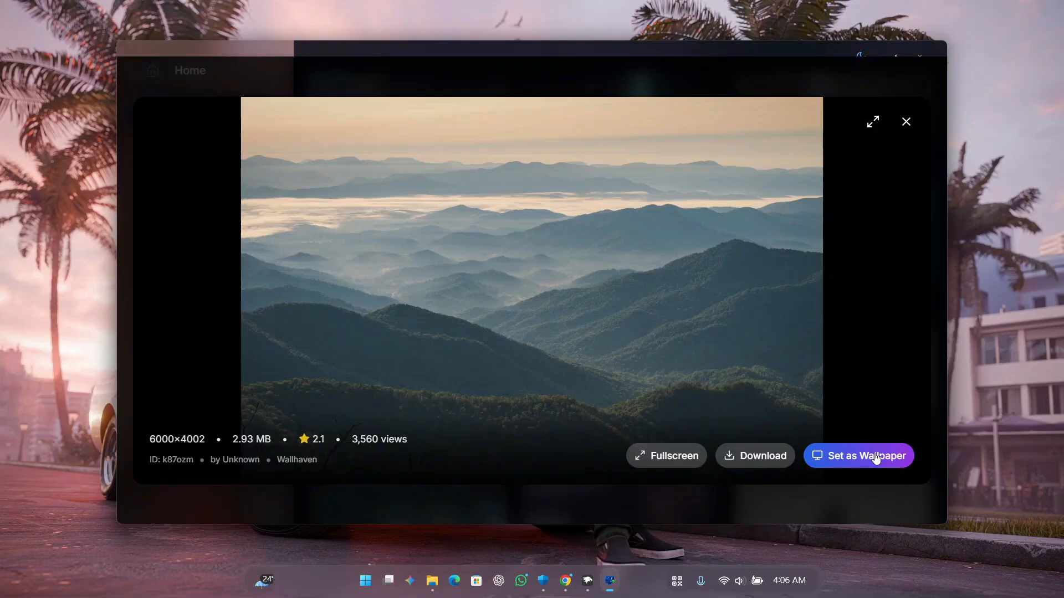
{"action": "left_click", "coordinate": [906, 121]}
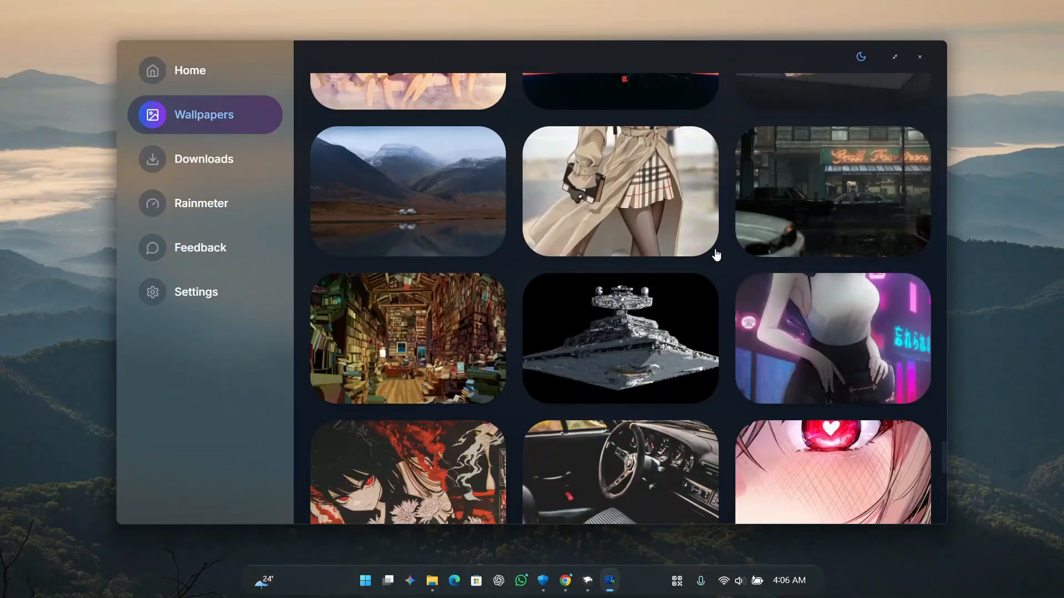
{"action": "left_click", "coordinate": [204, 202]}
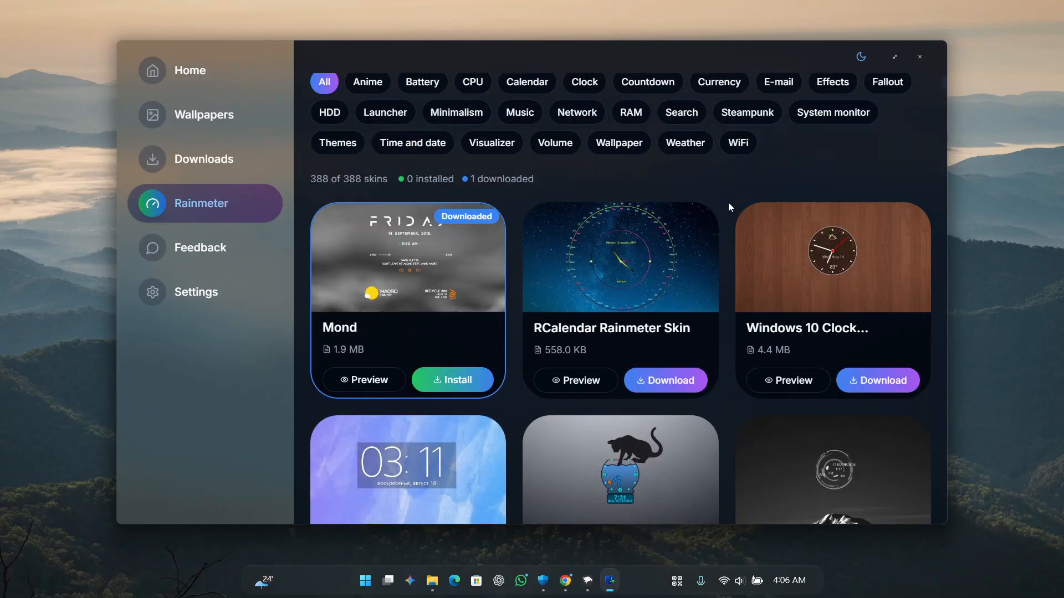
Step: Filter skins to Clock, then download and install the Energy Clock Rainmeter Skin
{"action": "scroll", "scroll_direction": "down", "scroll_amount": 3}
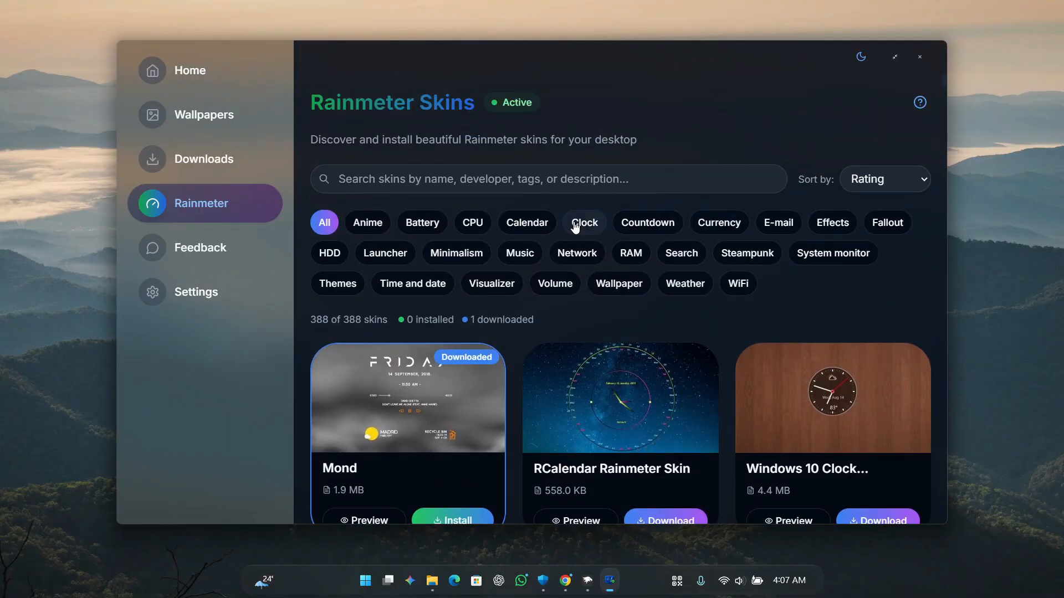
{"action": "left_click", "coordinate": [584, 223]}
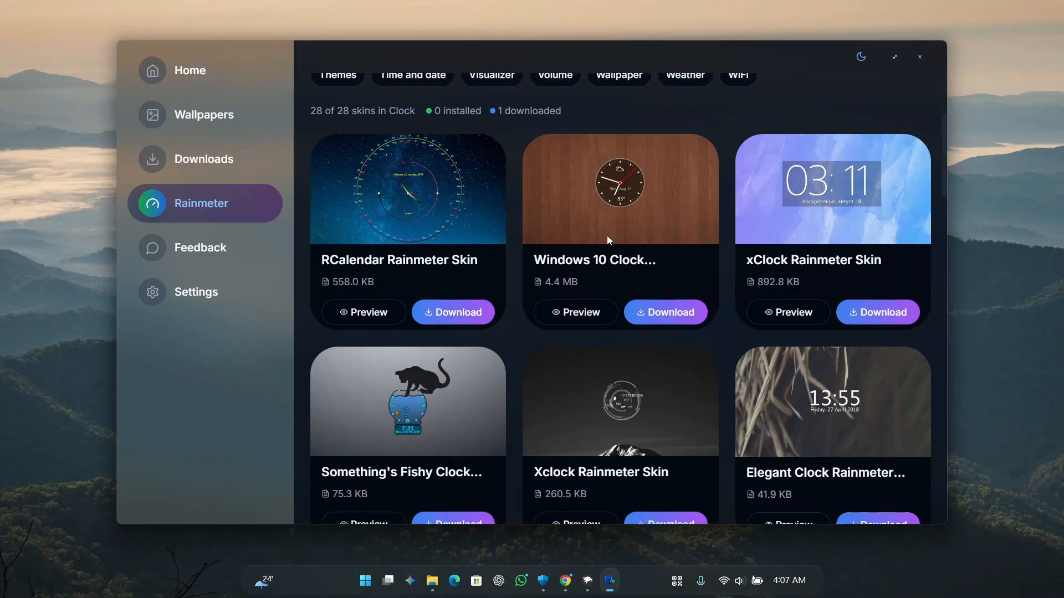
{"action": "scroll", "scroll_direction": "down", "scroll_amount": 3}
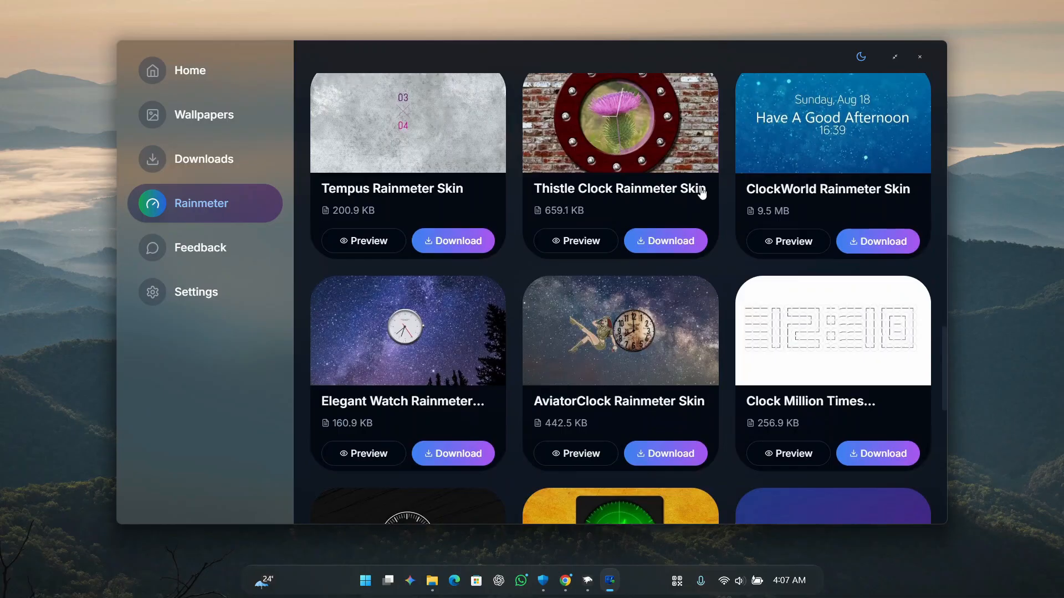
{"action": "scroll", "scroll_direction": "down", "scroll_amount": 3}
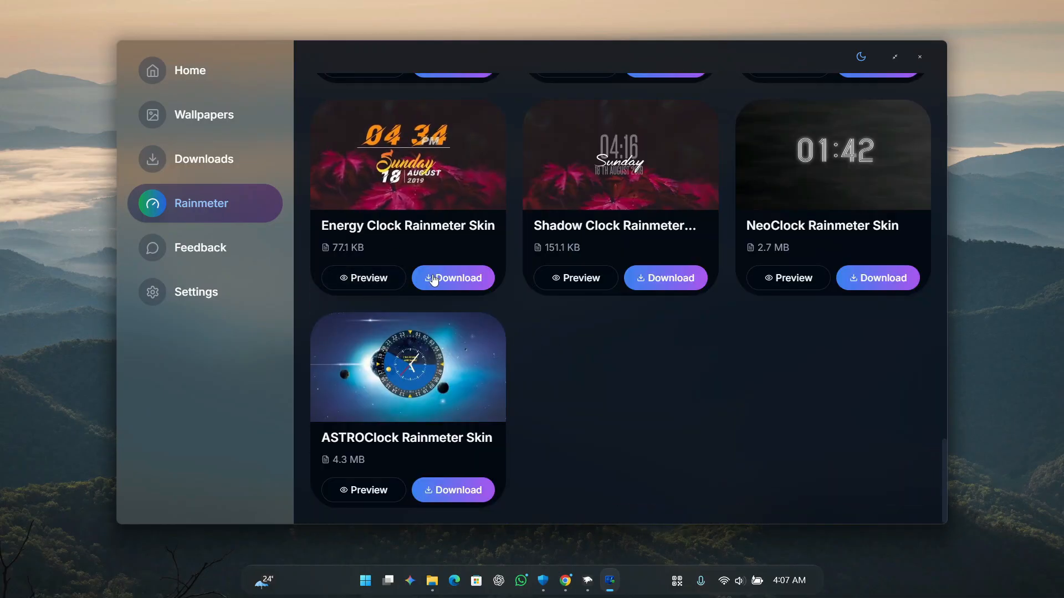
{"action": "left_click", "coordinate": [452, 278]}
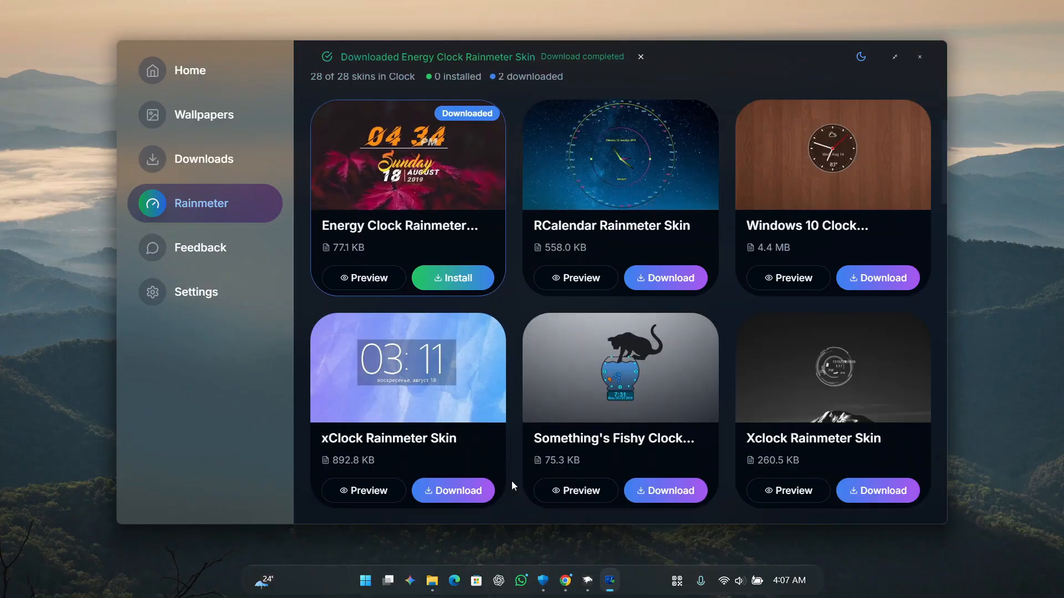
{"action": "left_click", "coordinate": [452, 278]}
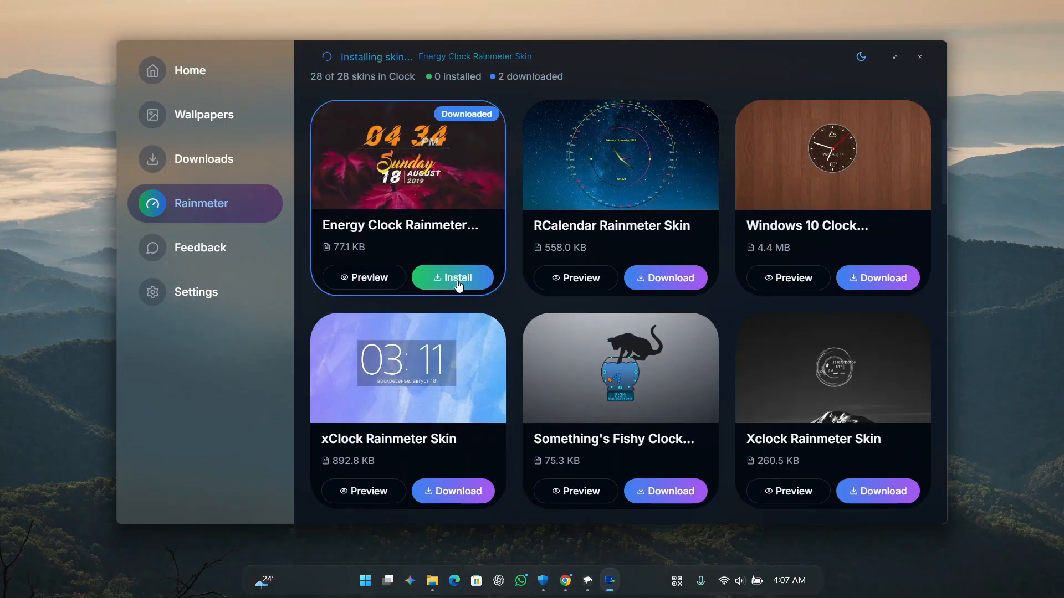
{"action": "left_click", "coordinate": [453, 278]}
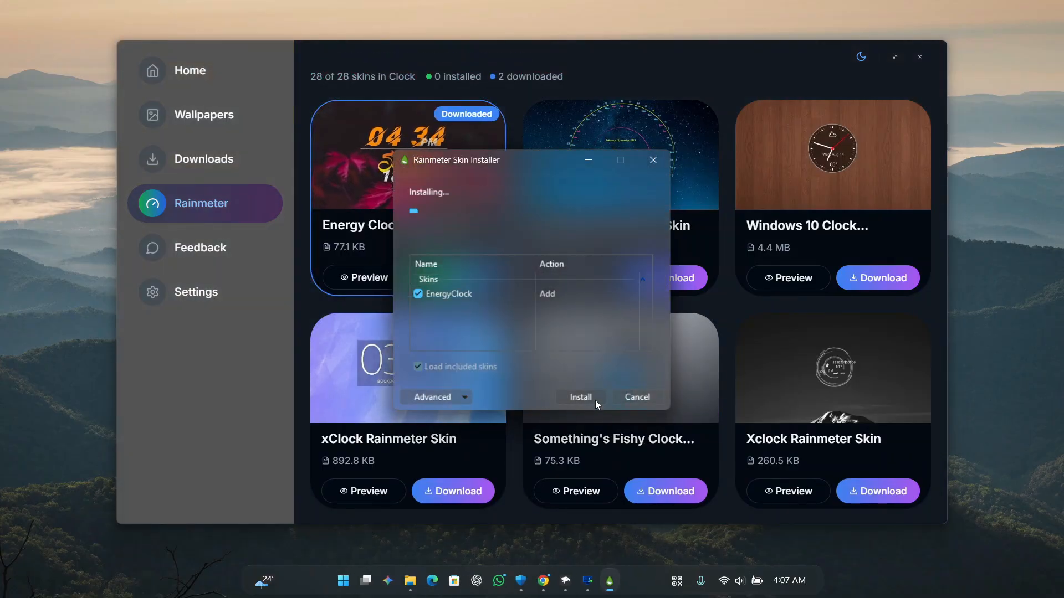
{"action": "left_click", "coordinate": [579, 397]}
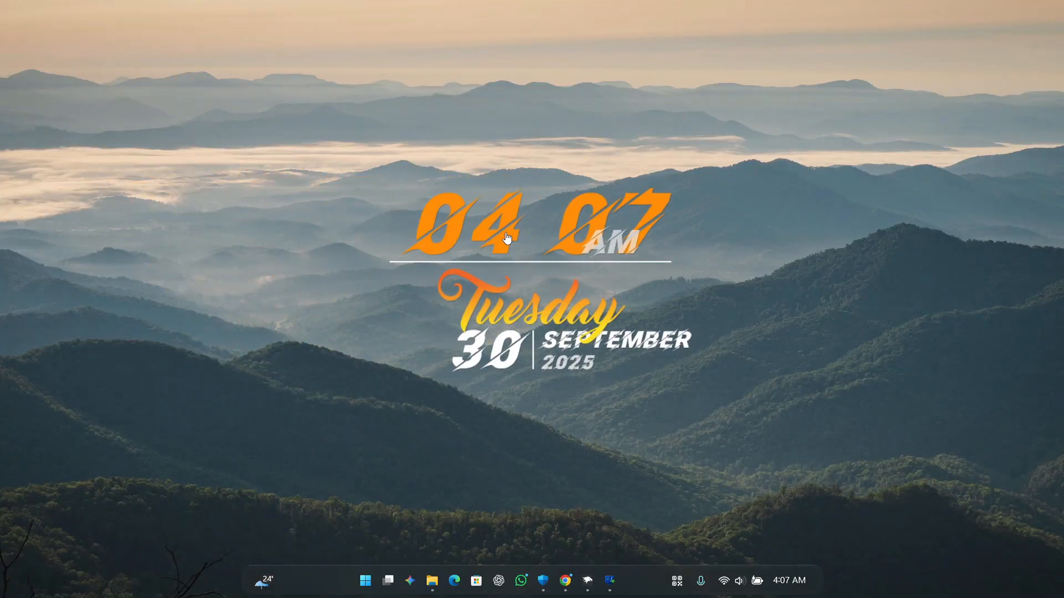
{"action": "mouse_move", "coordinate": [499, 305]}
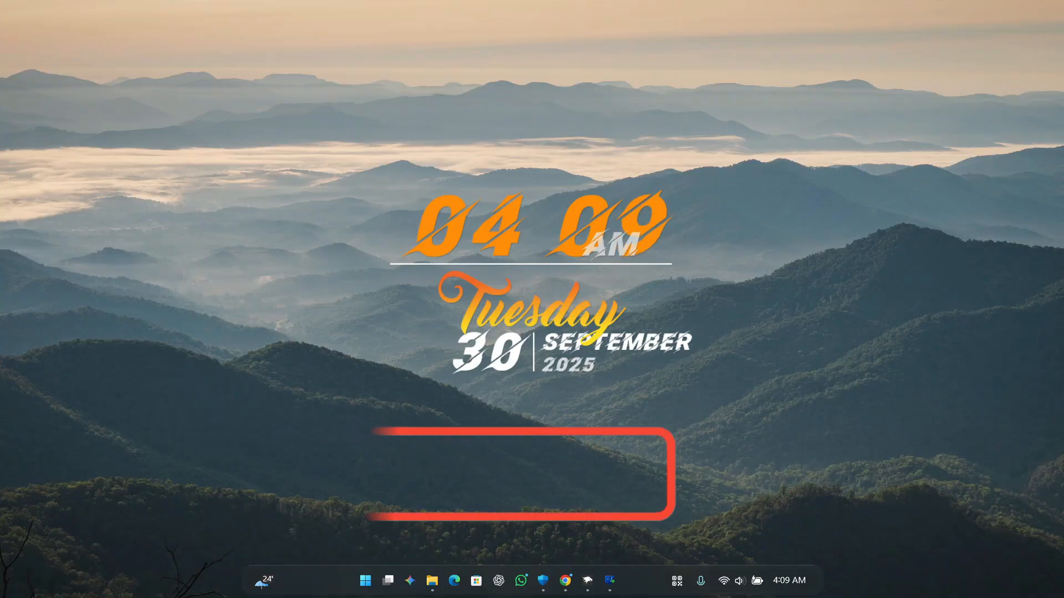
{"action": "left_click", "coordinate": [519, 473]}
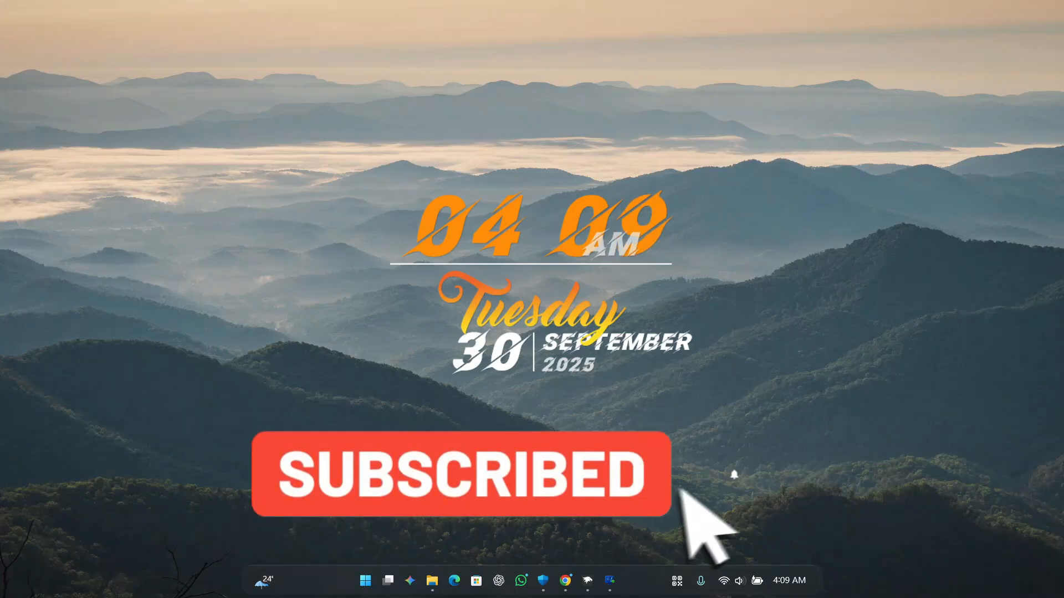